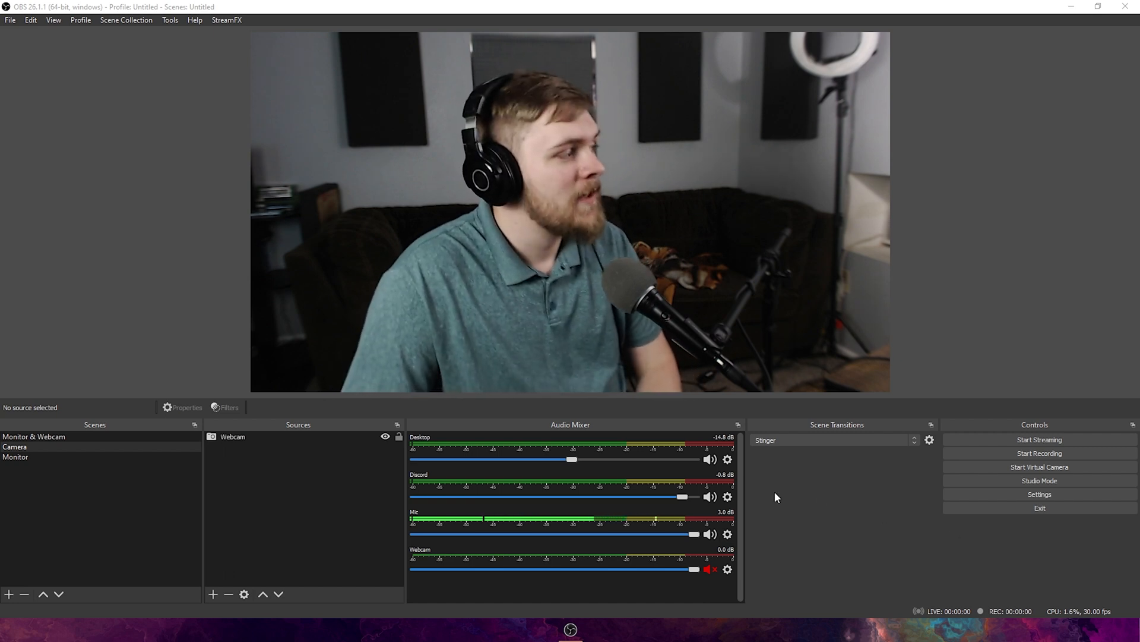
# Flip between the Monitor, Monitor & Webcam and Camera scenes, ending on Camera
pyautogui.click(33, 437)
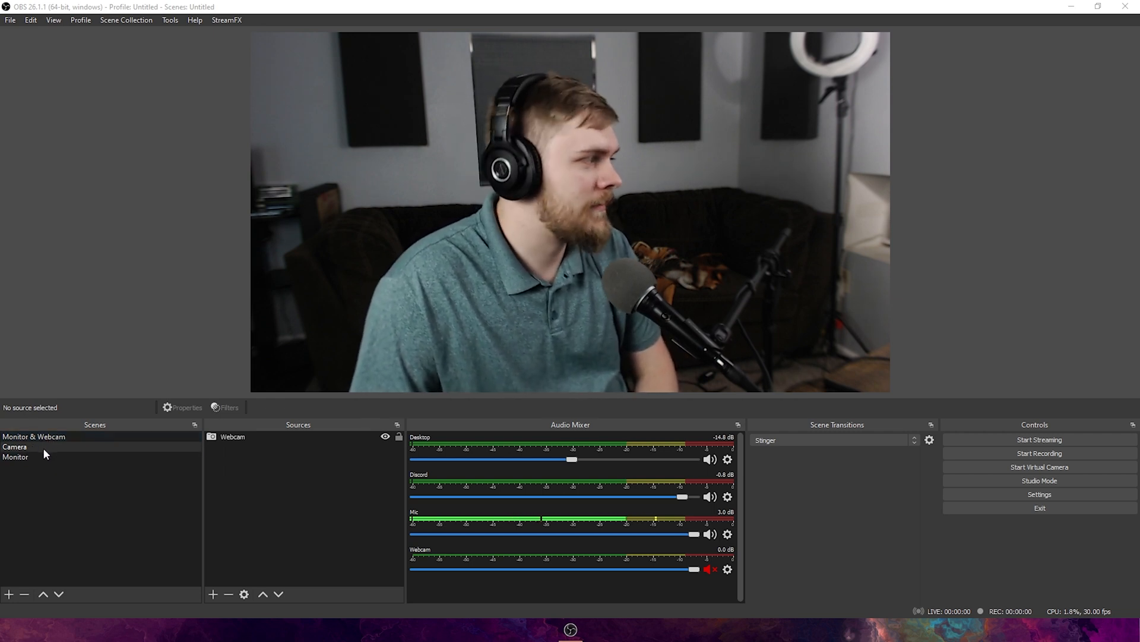
pyautogui.click(16, 456)
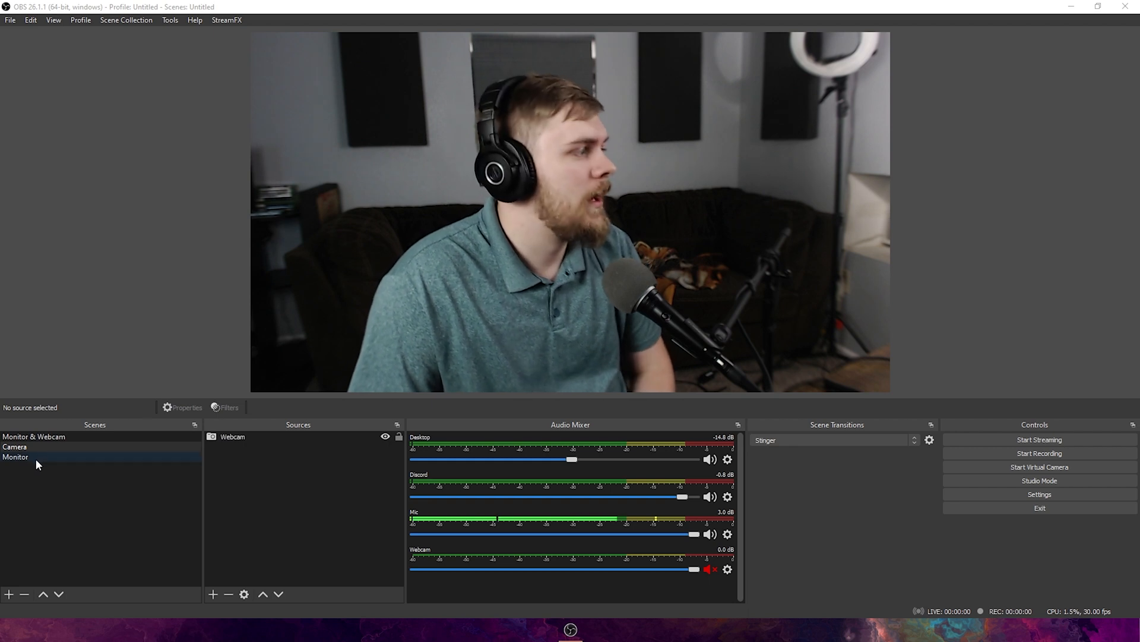
pyautogui.click(15, 456)
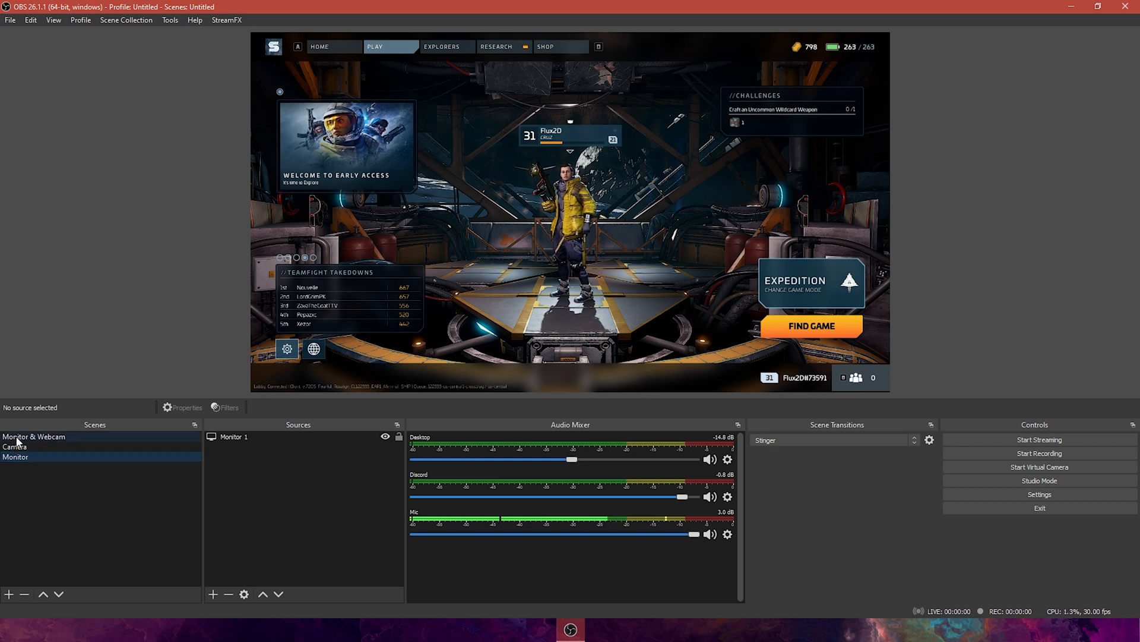
pyautogui.click(34, 437)
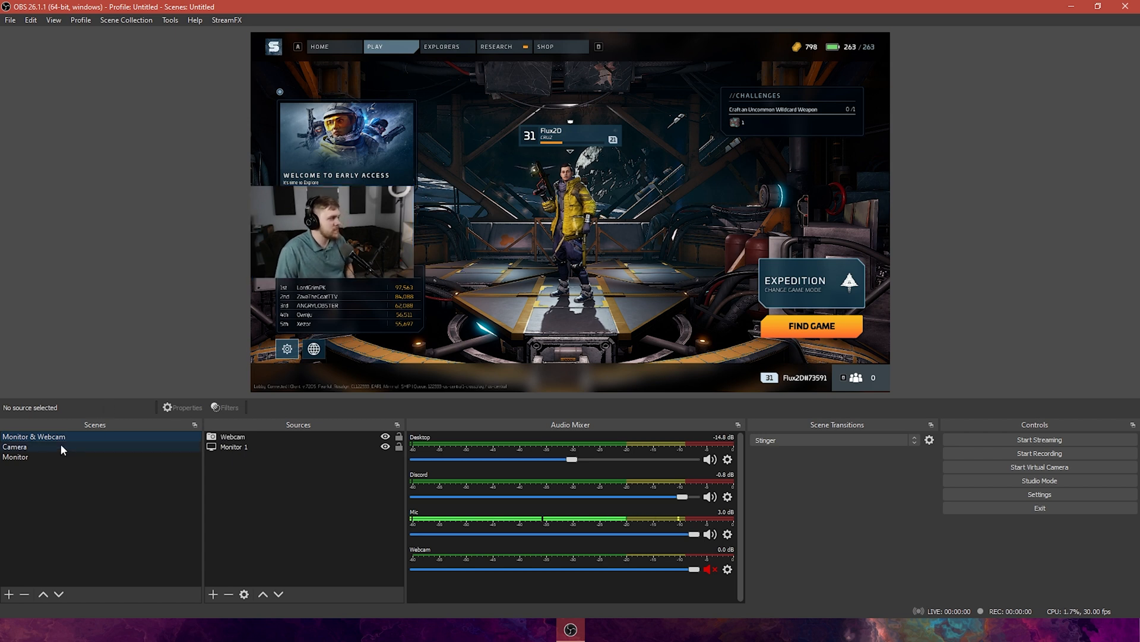
pyautogui.click(14, 446)
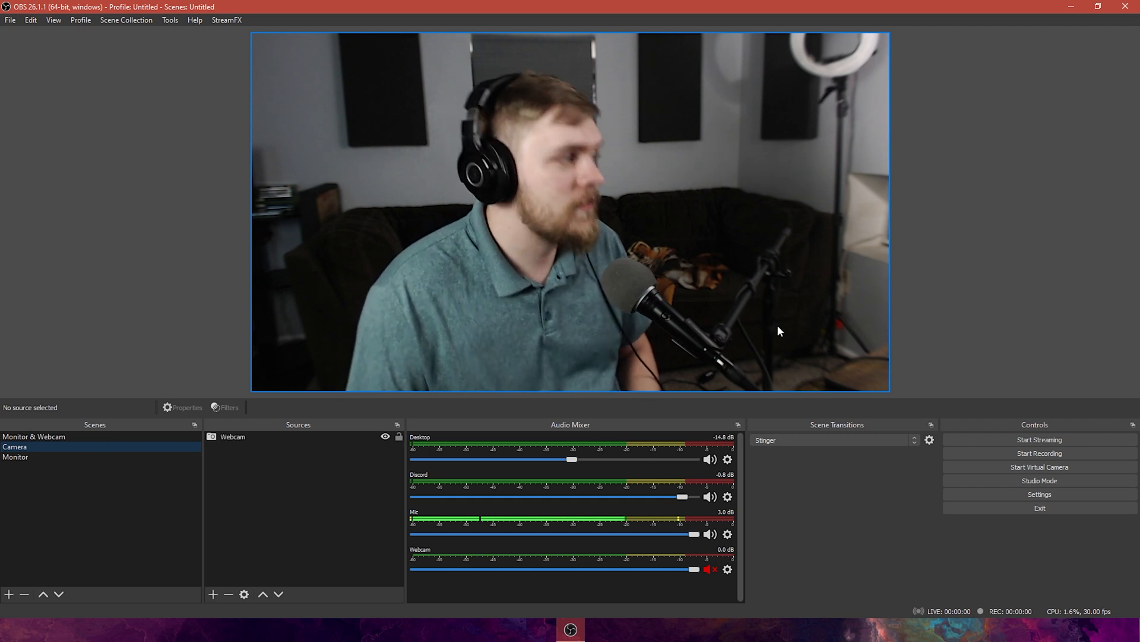
# Add Logo12.png as a new Image source in the Camera scene
pyautogui.click(213, 594)
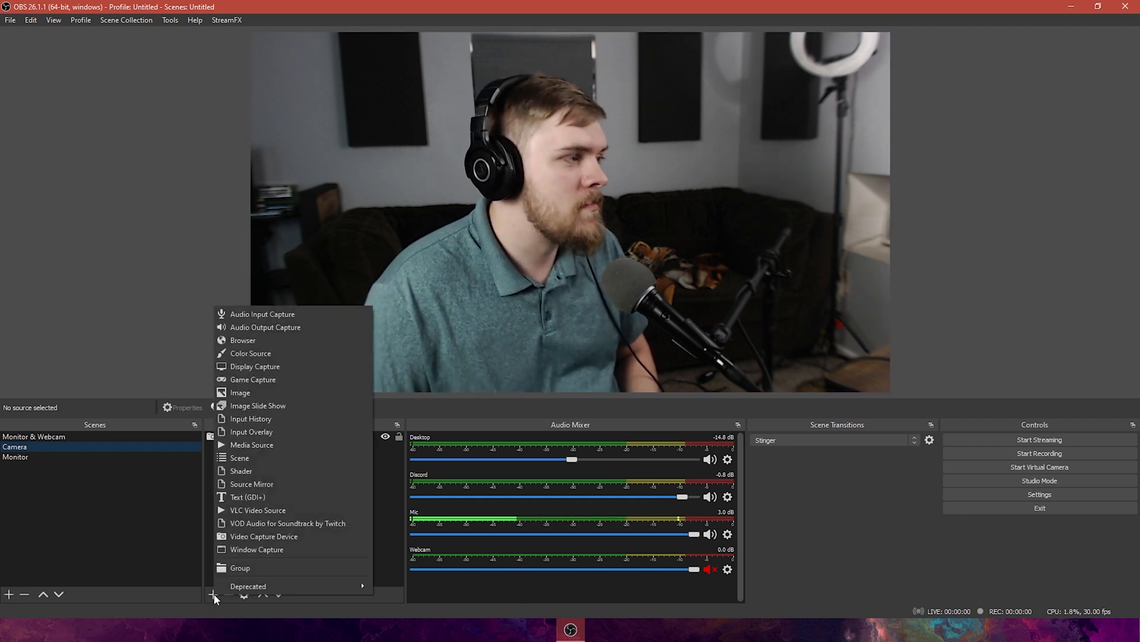
pyautogui.moveTo(240, 392)
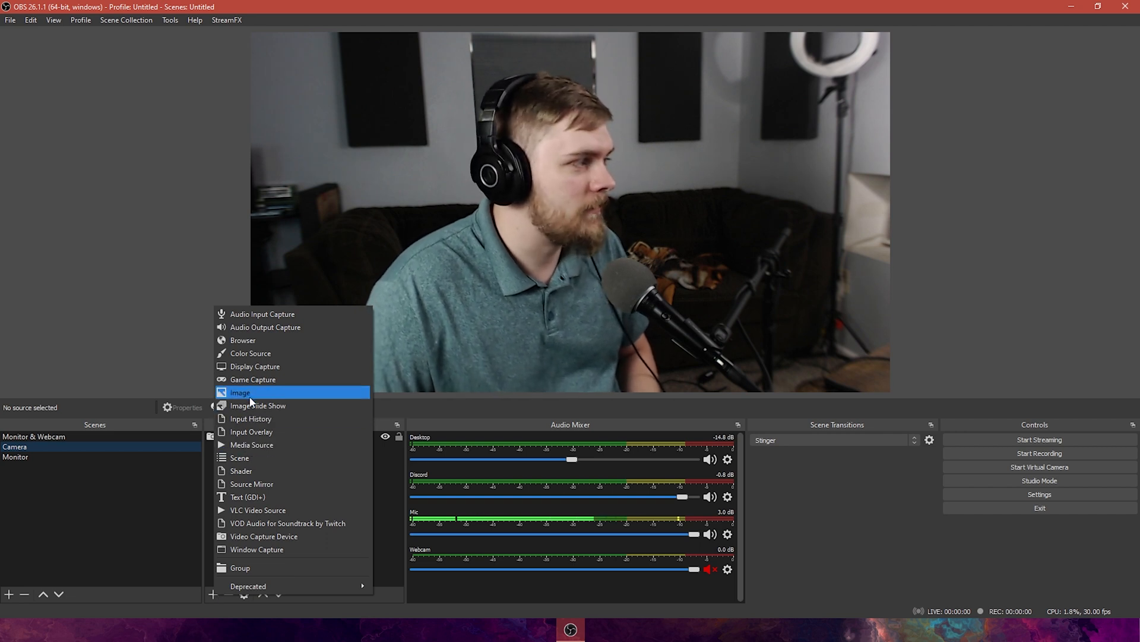
pyautogui.click(240, 392)
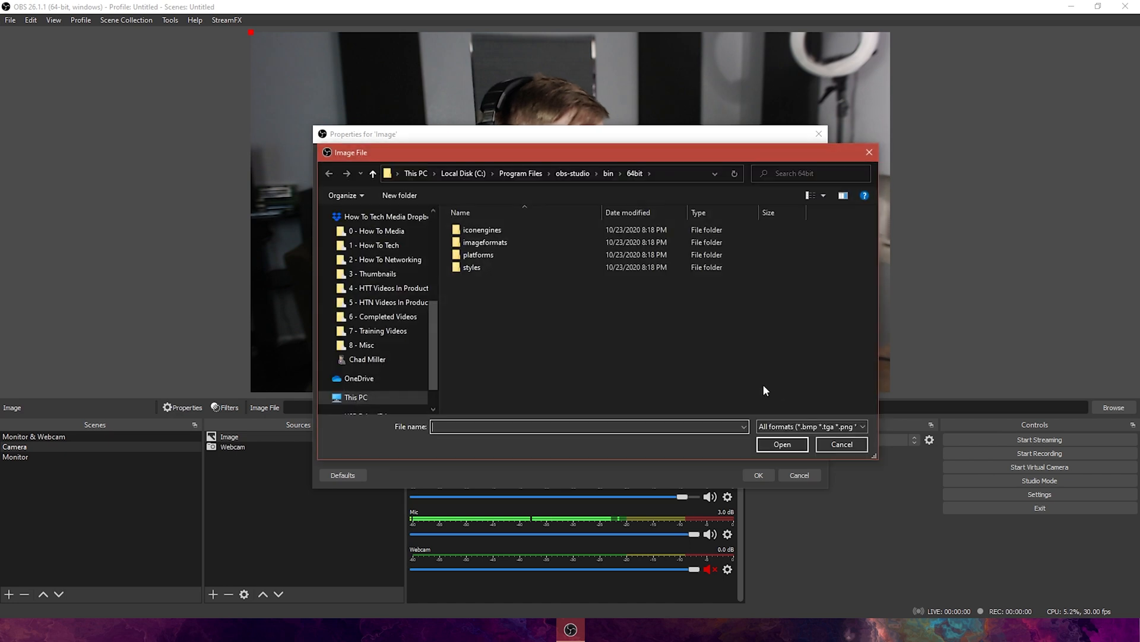
pyautogui.click(378, 231)
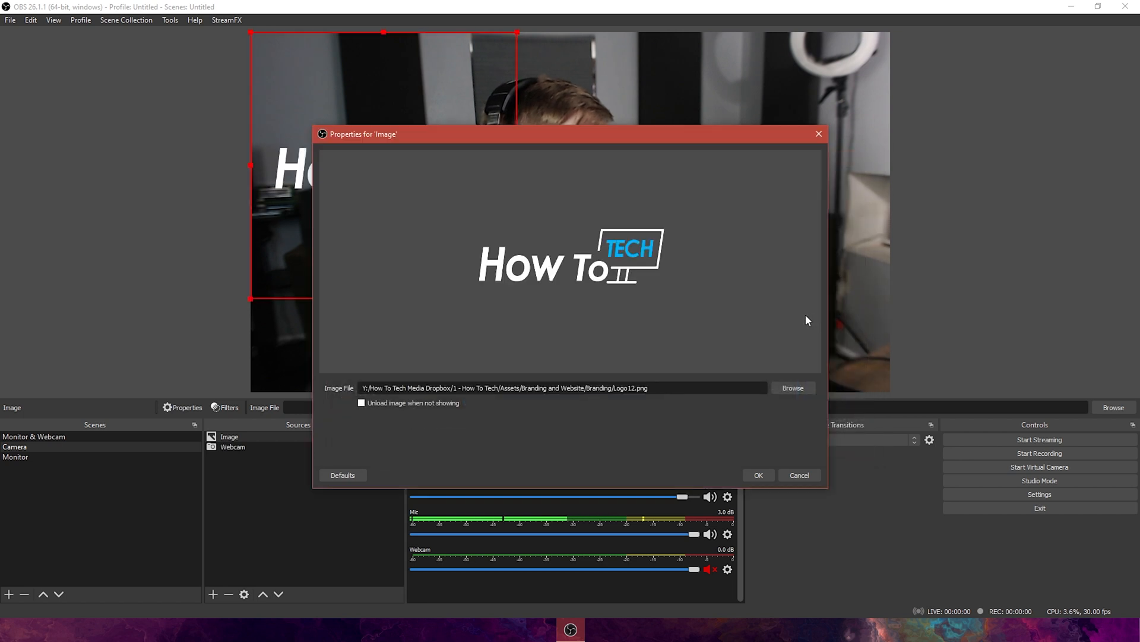
pyautogui.click(758, 474)
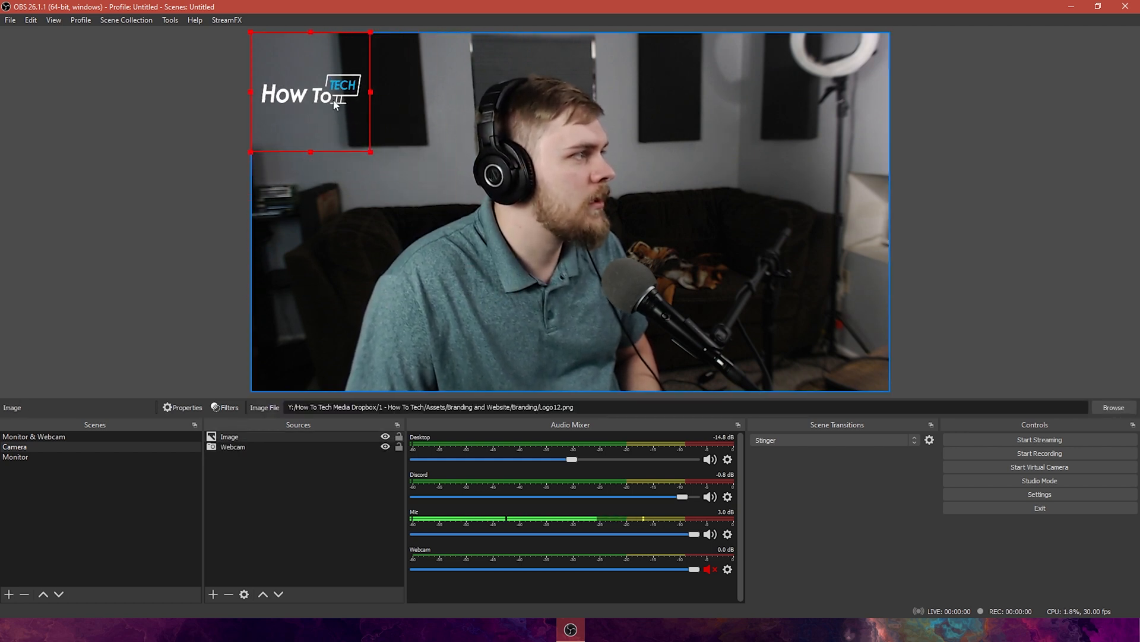
# Move the logo to the webcam's bottom-right and enlarge it, then show Monitor & Webcam
pyautogui.moveTo(308, 93); pyautogui.dragTo(829, 362)
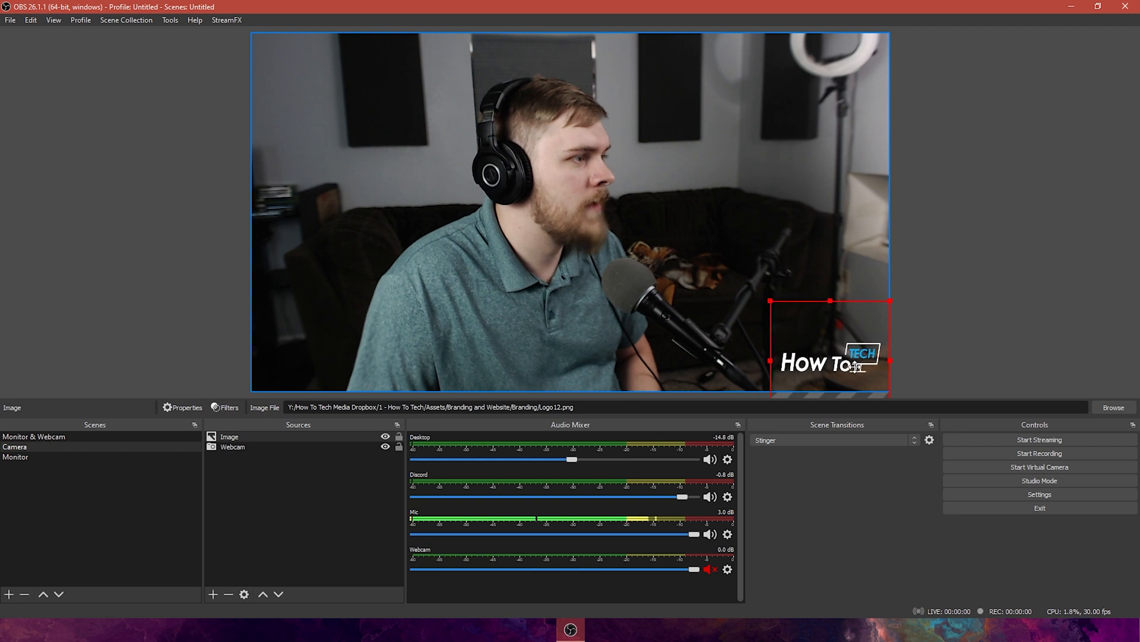
pyautogui.moveTo(829, 363); pyautogui.dragTo(785, 327)
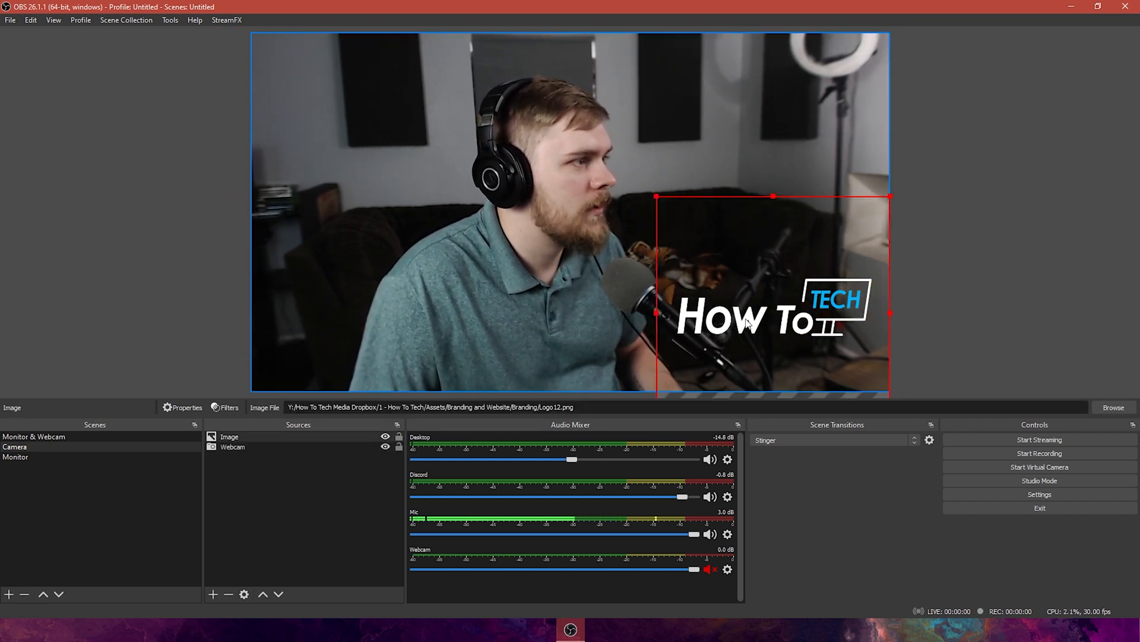
pyautogui.moveTo(658, 197); pyautogui.dragTo(681, 221)
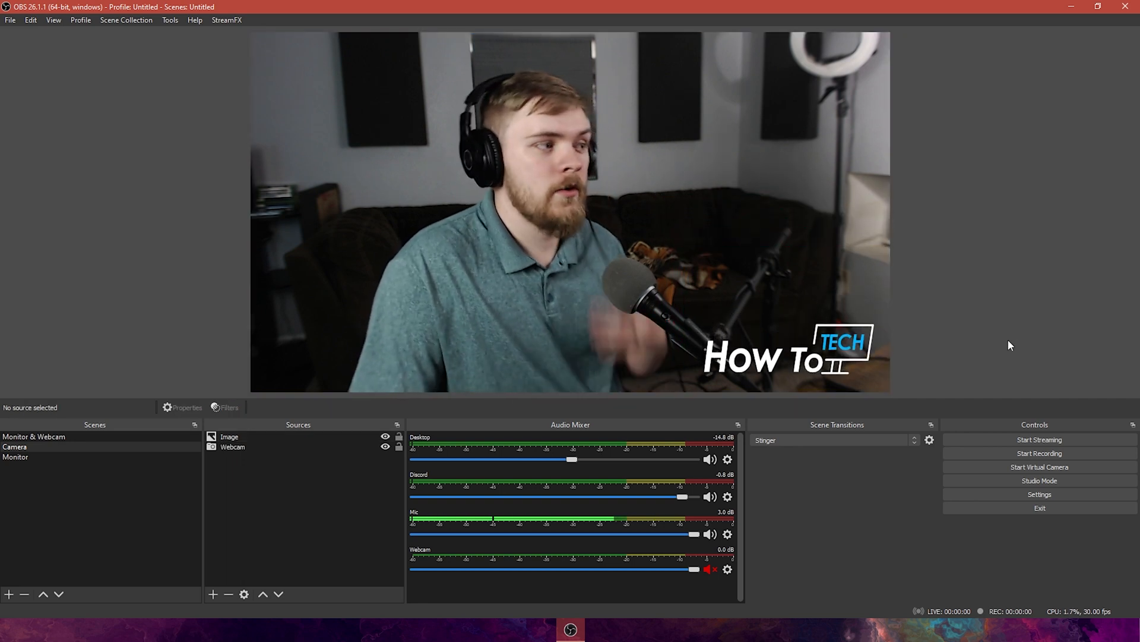
pyautogui.click(33, 435)
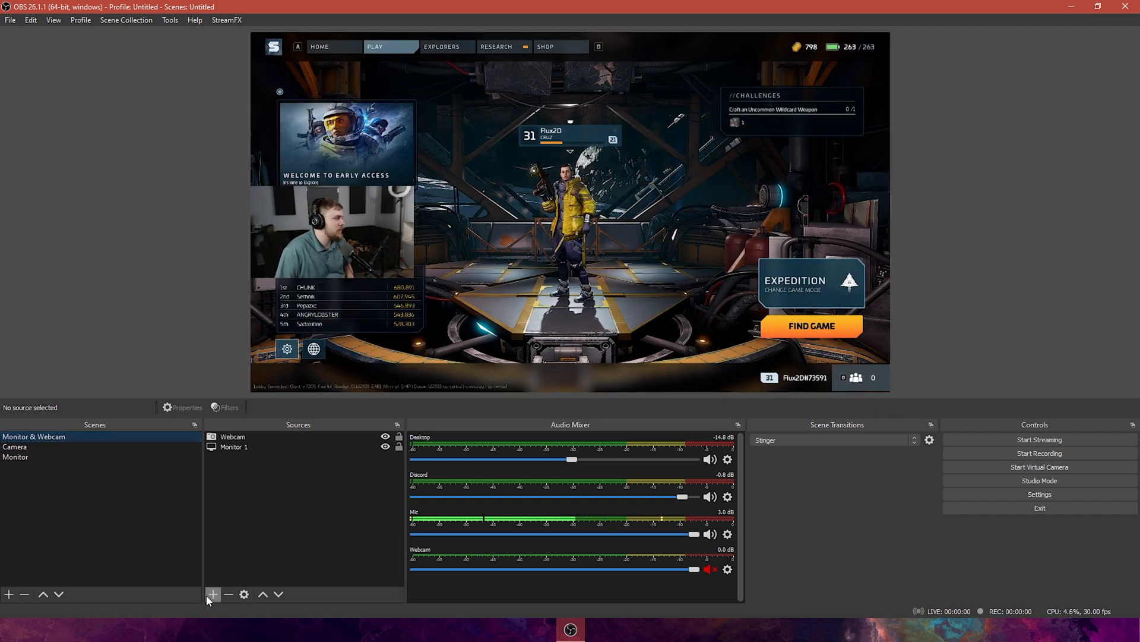
# Add the existing logo Image source to Monitor & Webcam, briefly checking the Camera scene
pyautogui.click(213, 594)
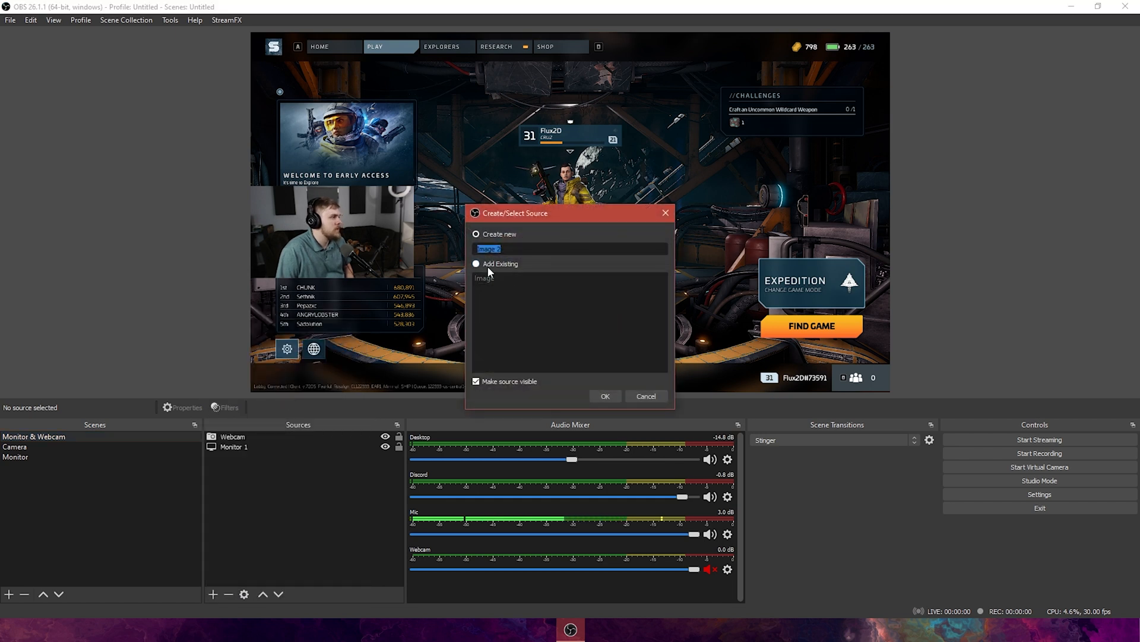
pyautogui.click(604, 395)
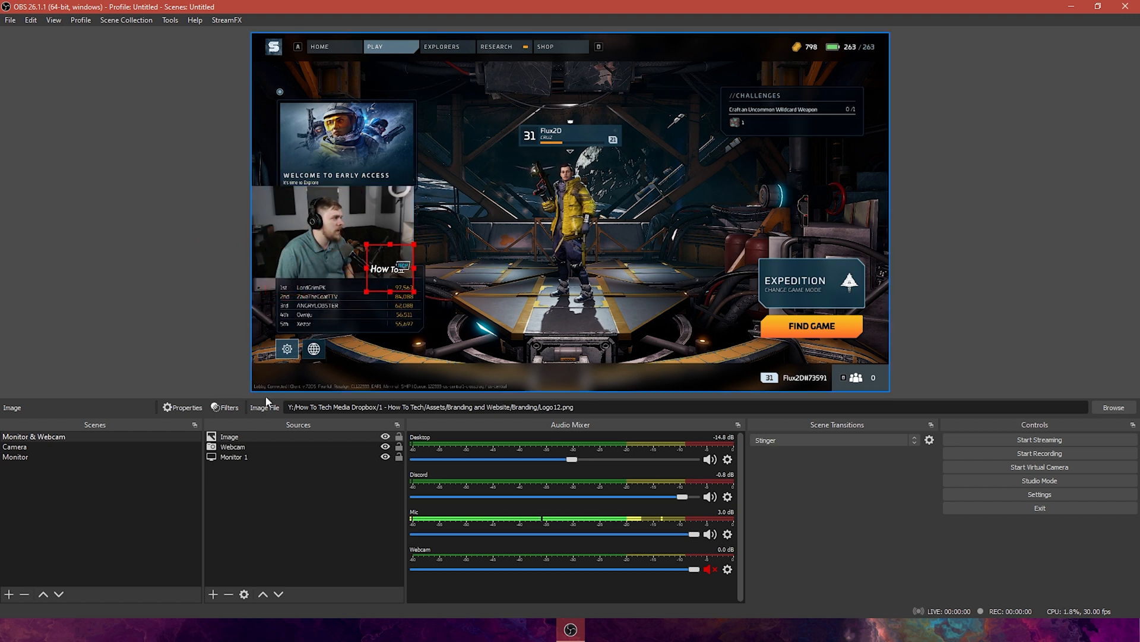
pyautogui.click(14, 446)
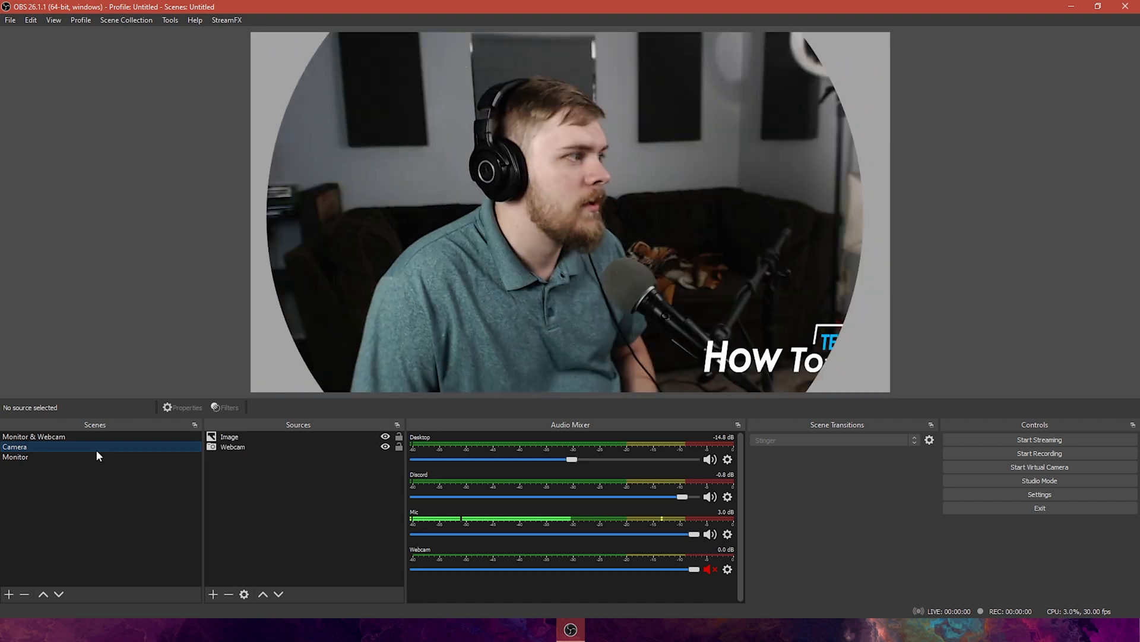
pyautogui.click(33, 437)
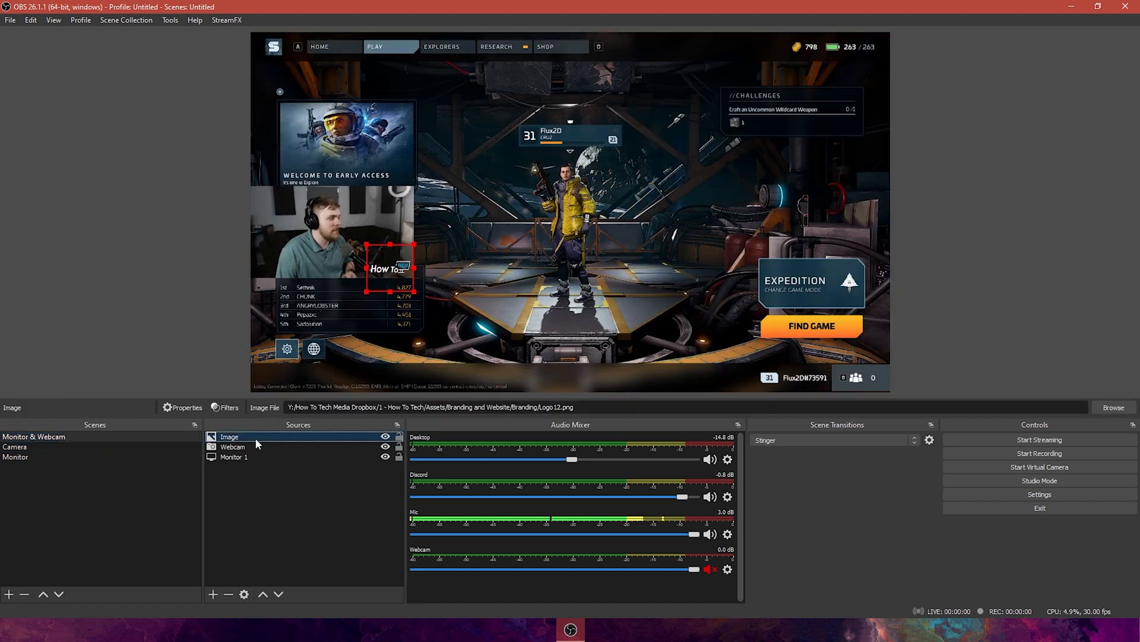
# Remove the logo image from Monitor & Webcam, then compare it with the Camera scene
pyautogui.click(228, 594)
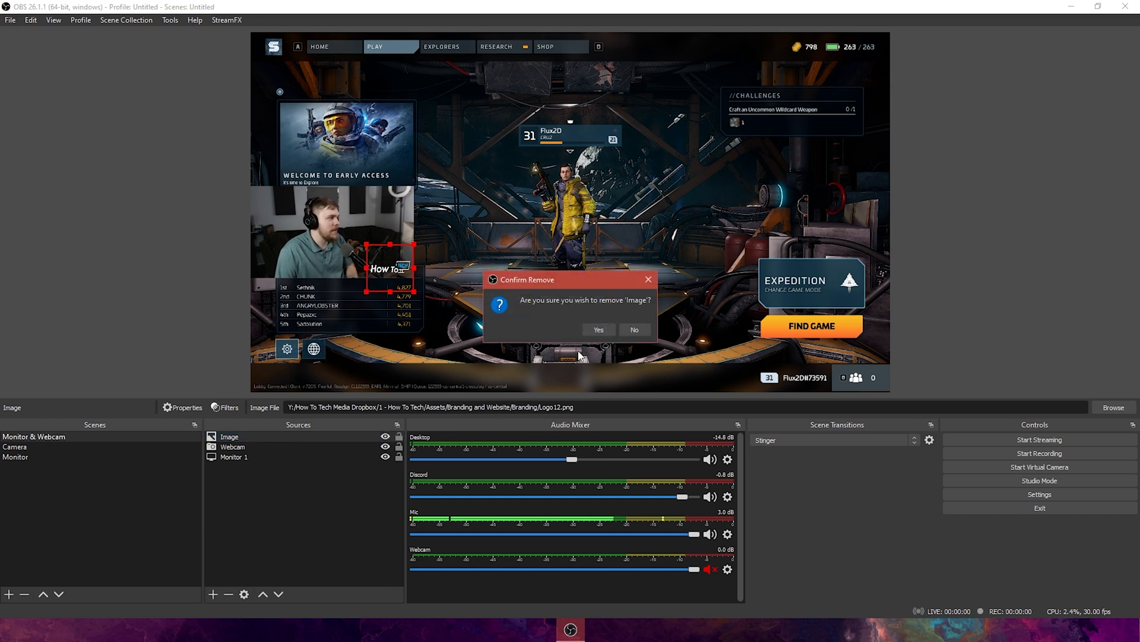
pyautogui.click(599, 329)
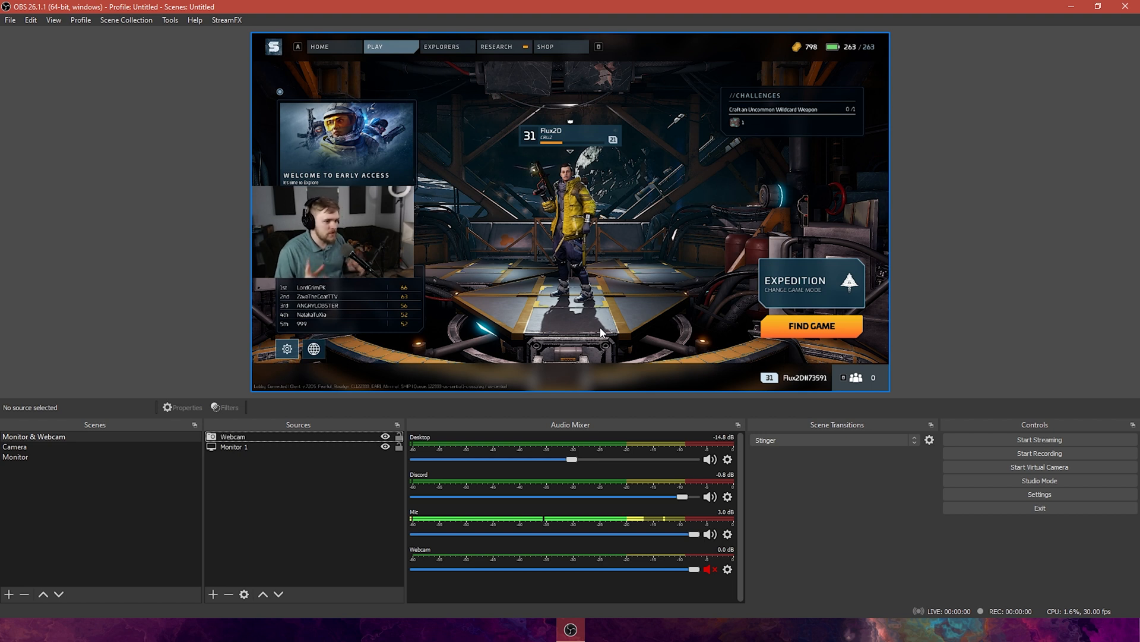
pyautogui.click(233, 437)
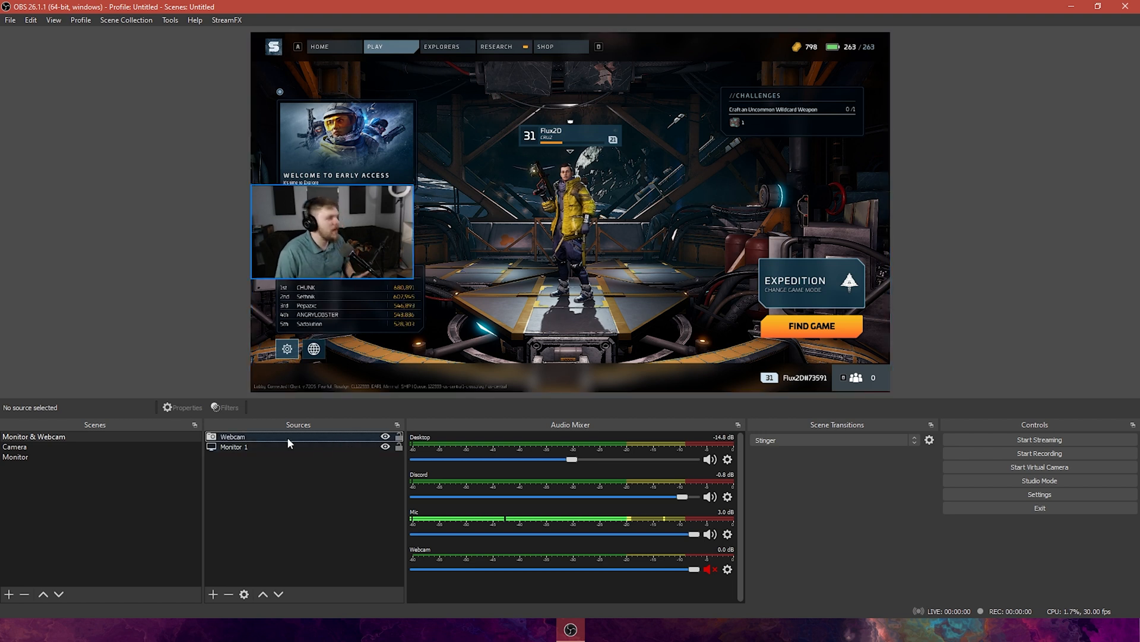
pyautogui.click(14, 446)
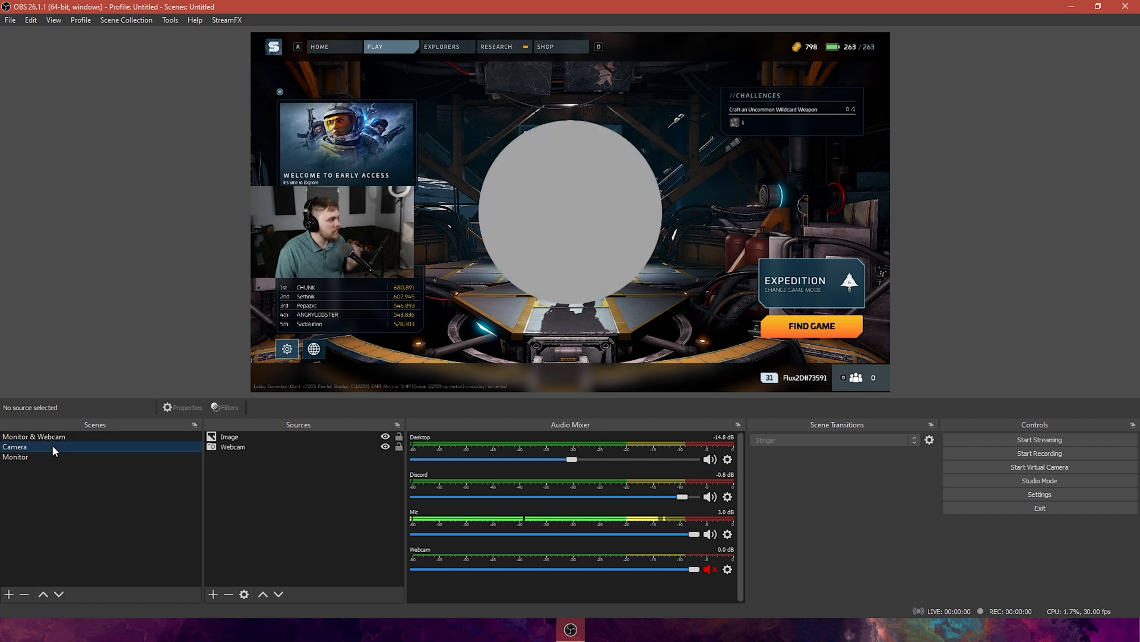
pyautogui.click(34, 437)
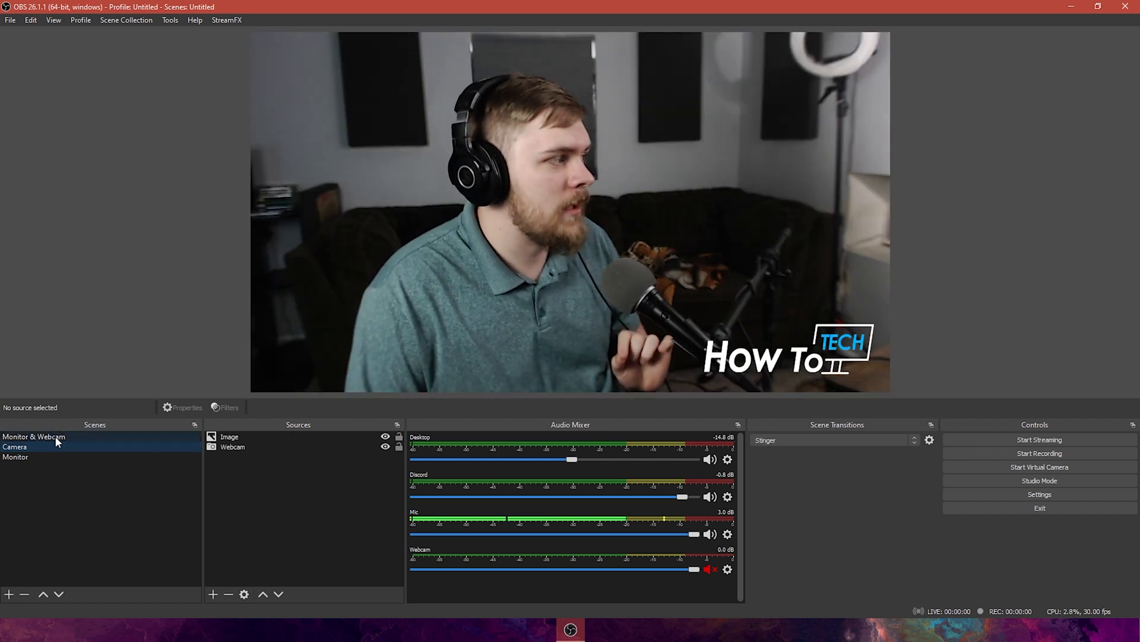
pyautogui.click(33, 436)
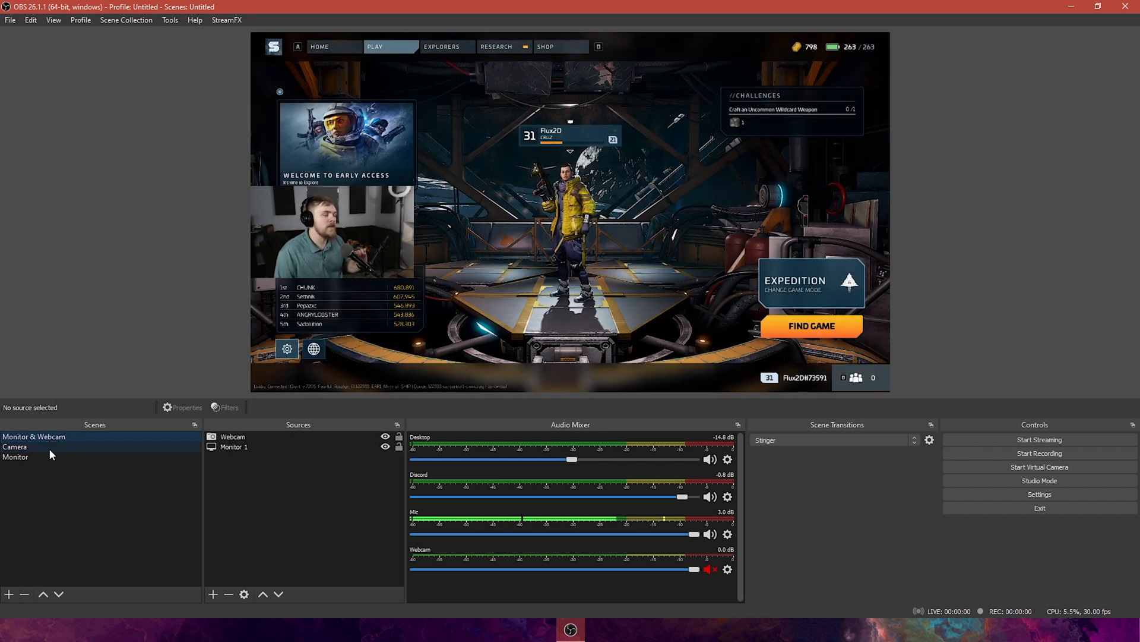
pyautogui.click(14, 447)
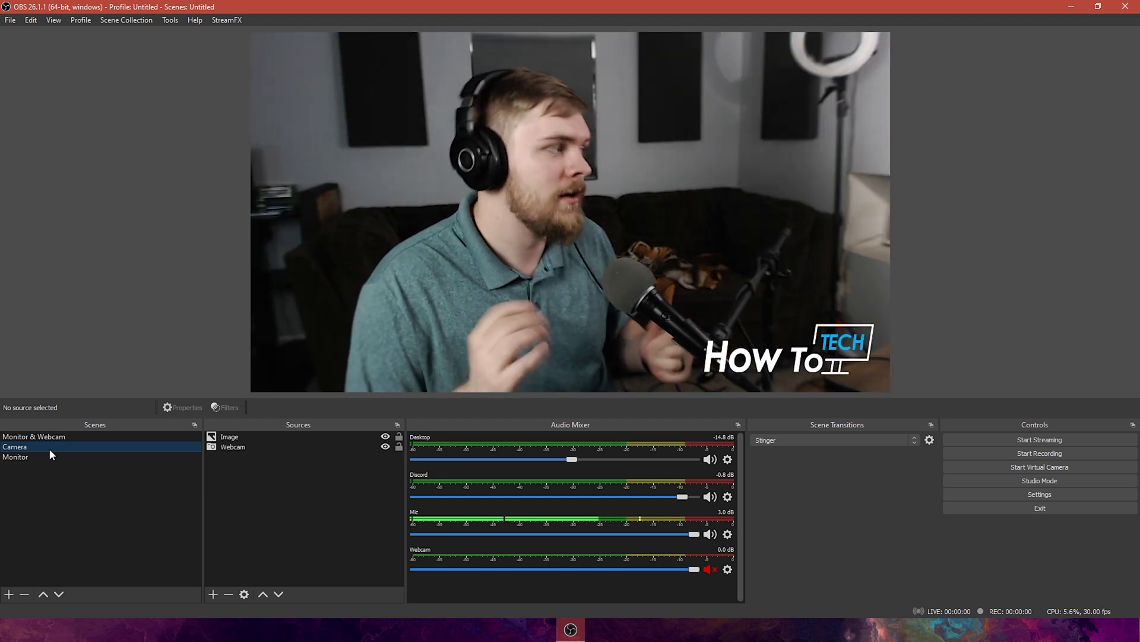
pyautogui.click(33, 437)
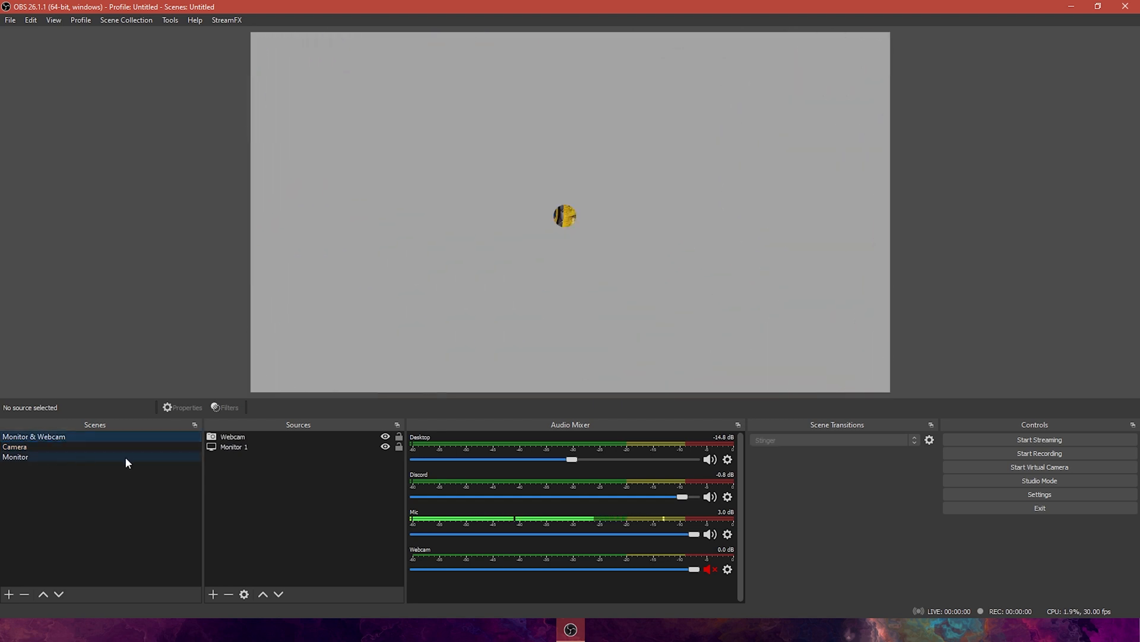
# Remove the Webcam source from the Monitor & Webcam scene via its right-click menu
pyautogui.click(233, 436)
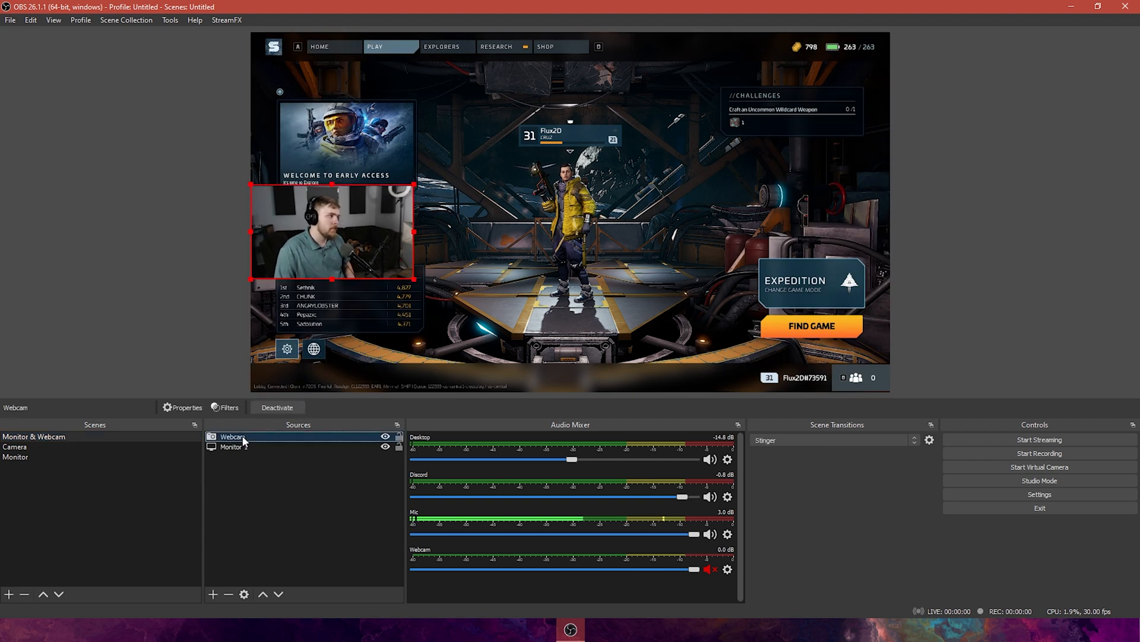
pyautogui.rightClick(232, 437)
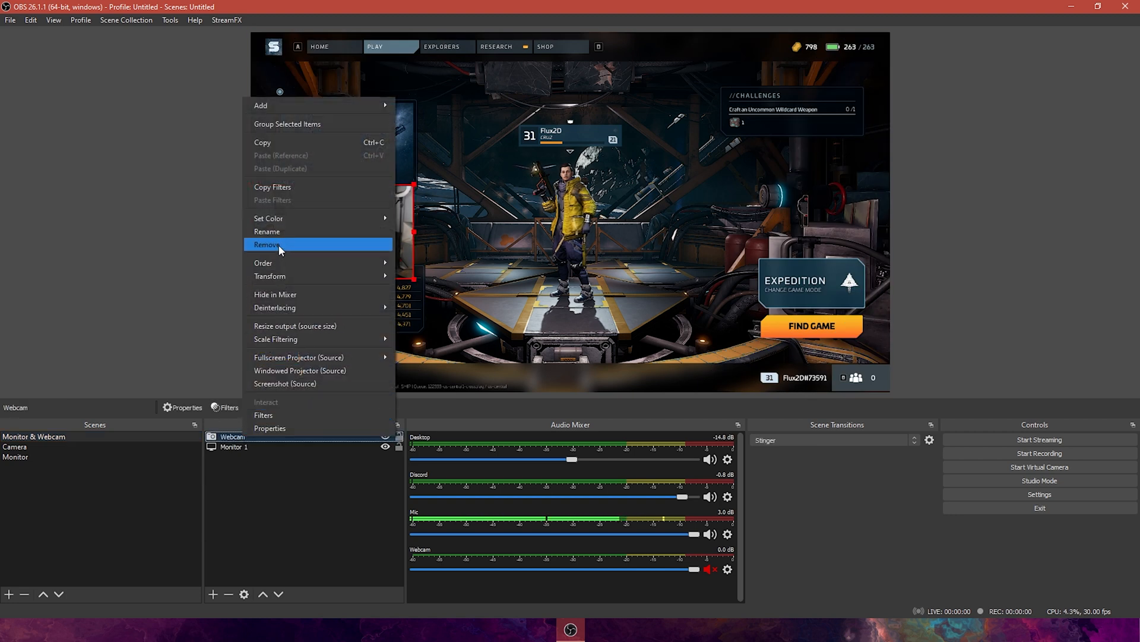
pyautogui.click(266, 244)
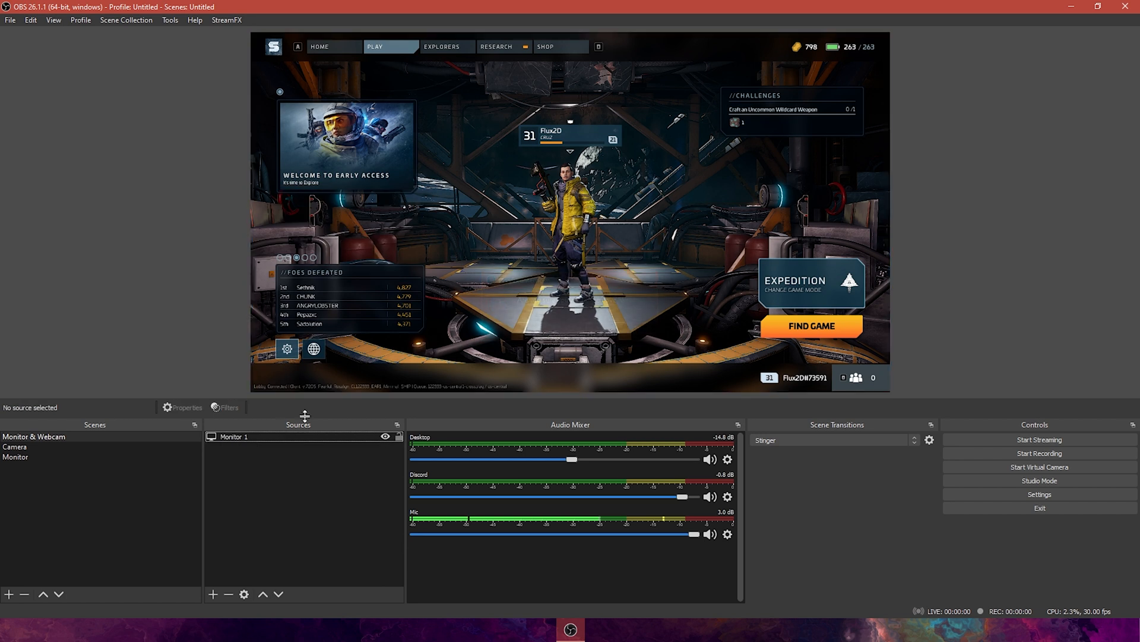
# Add the existing Camera scene as a Scene source in Monitor & Webcam
pyautogui.click(213, 594)
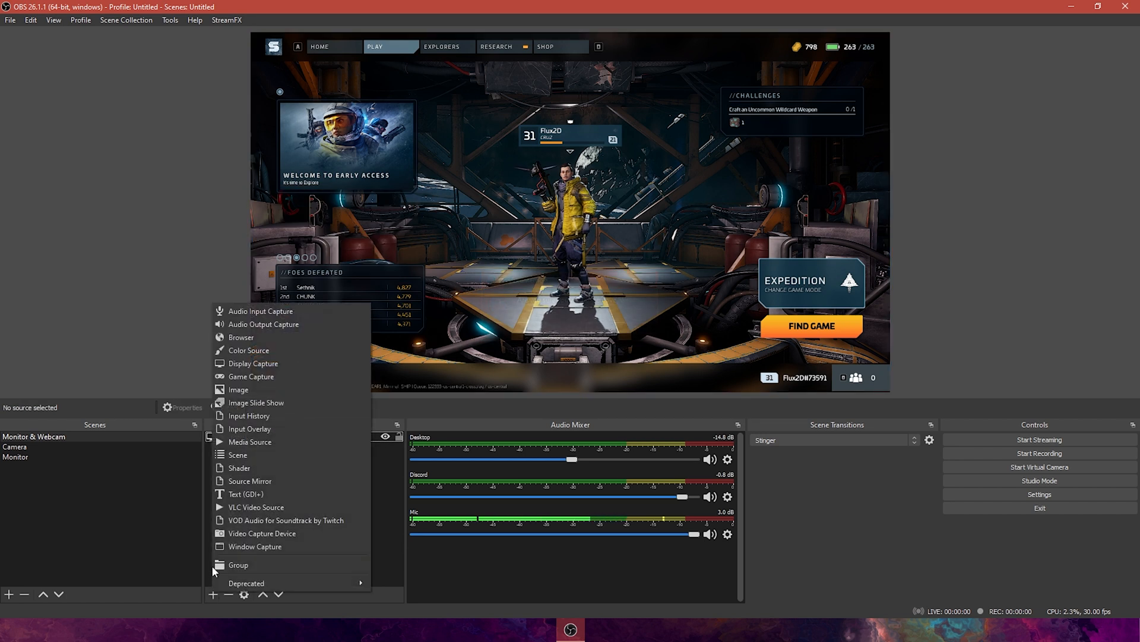
pyautogui.moveTo(242, 467)
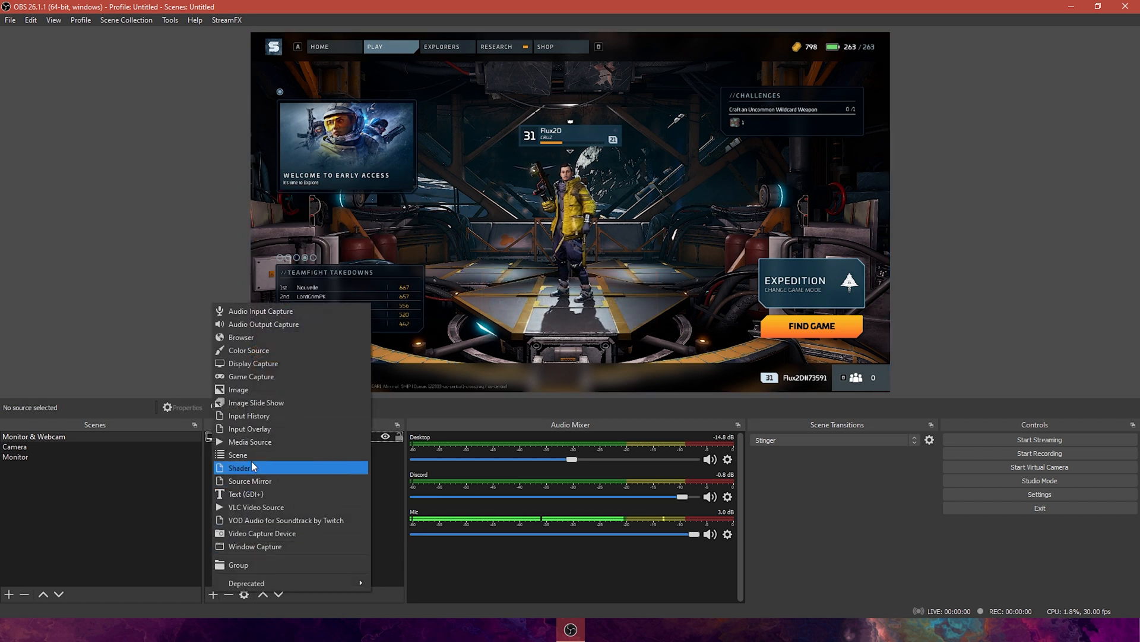
pyautogui.moveTo(247, 454)
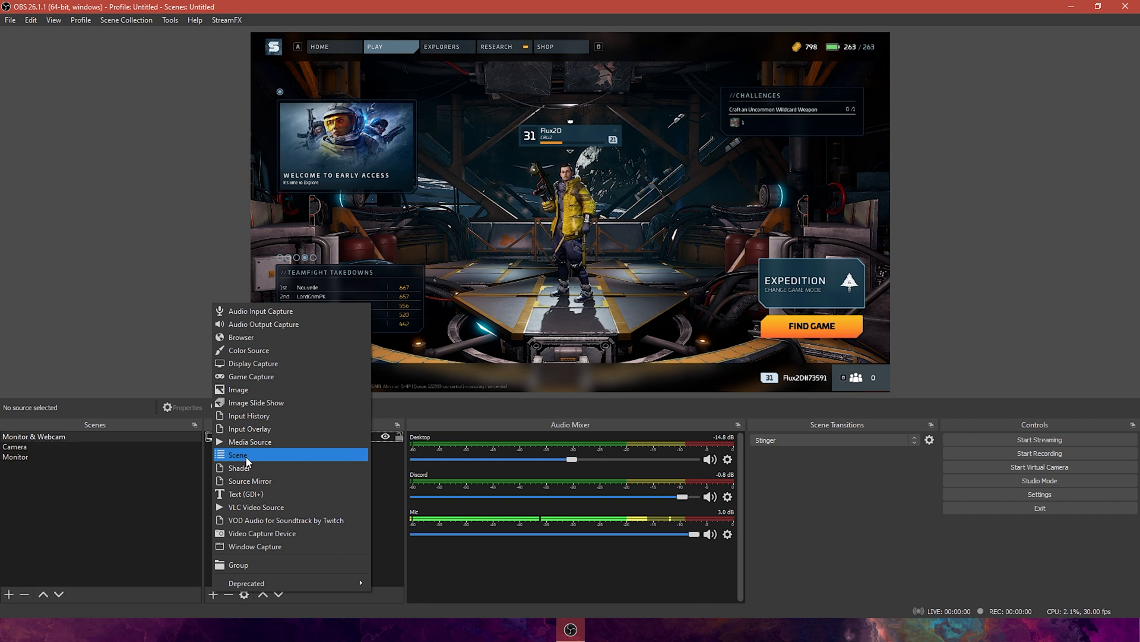
pyautogui.click(237, 454)
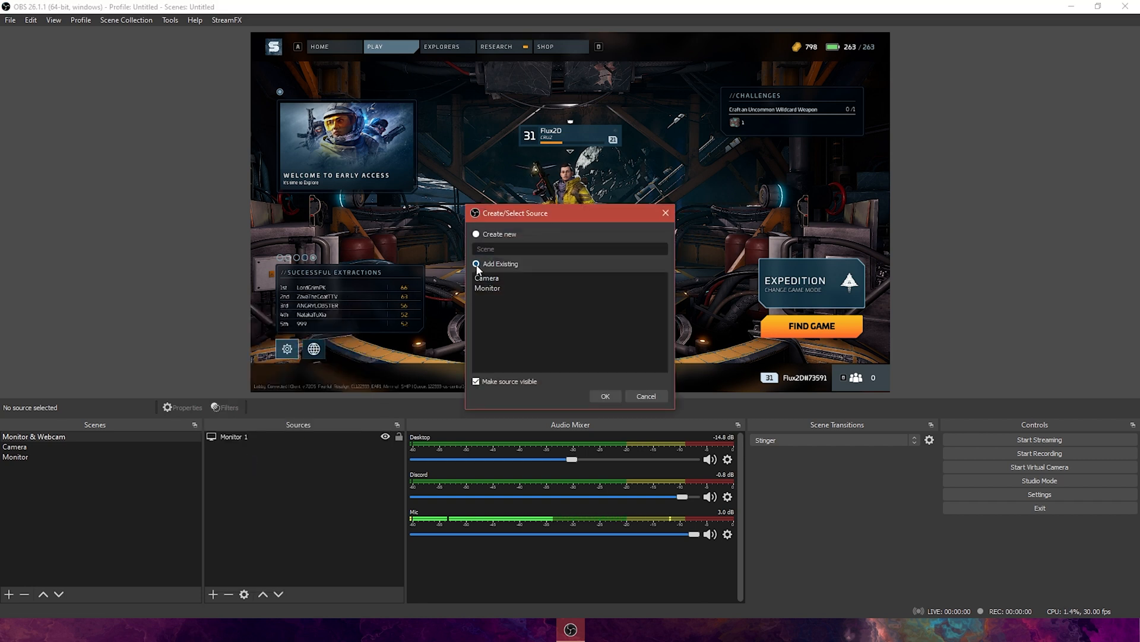
pyautogui.click(488, 278)
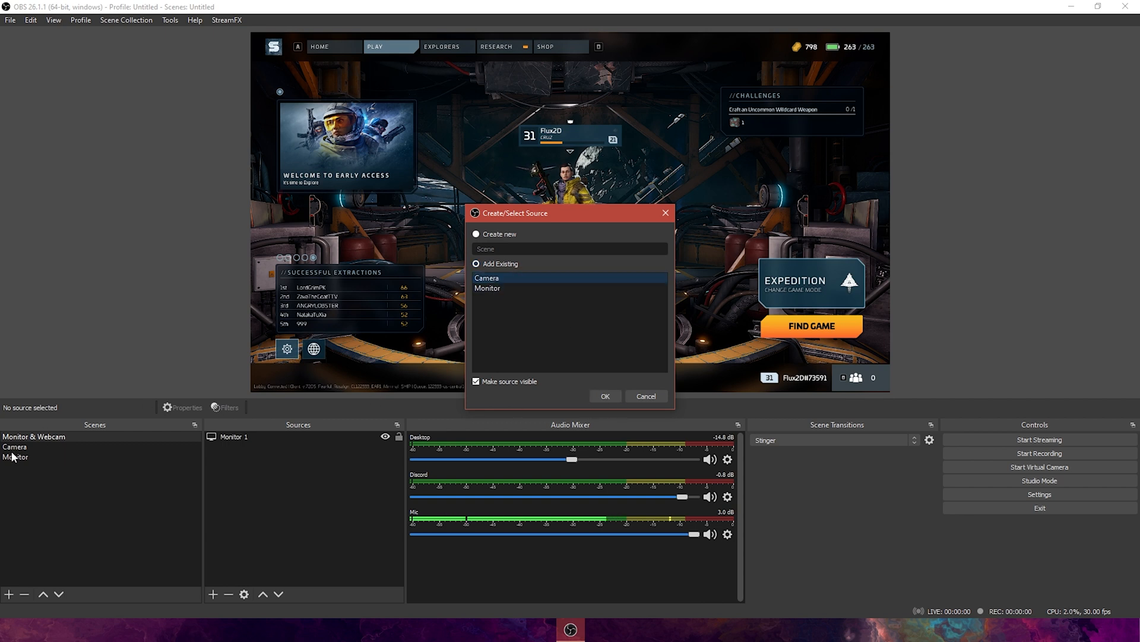
pyautogui.click(605, 396)
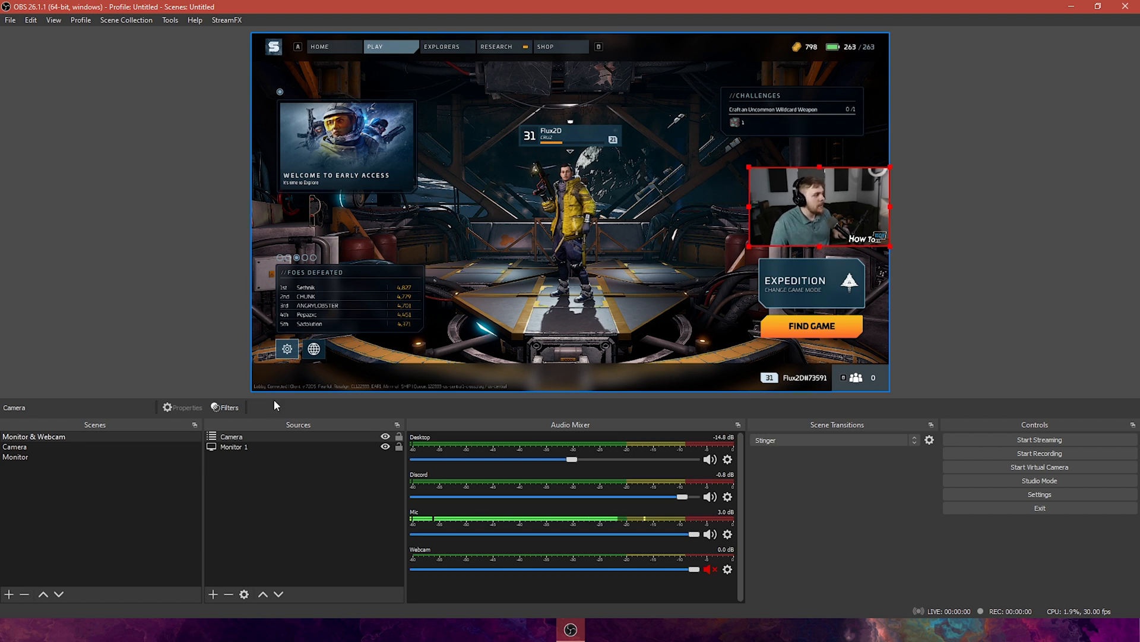
pyautogui.click(233, 447)
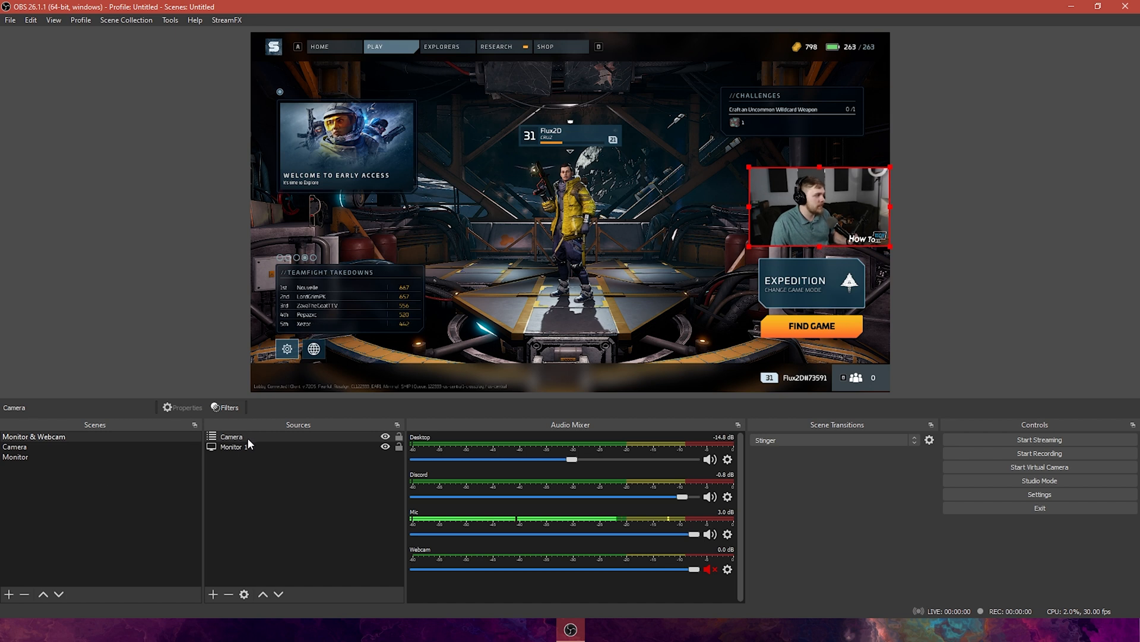
pyautogui.click(14, 447)
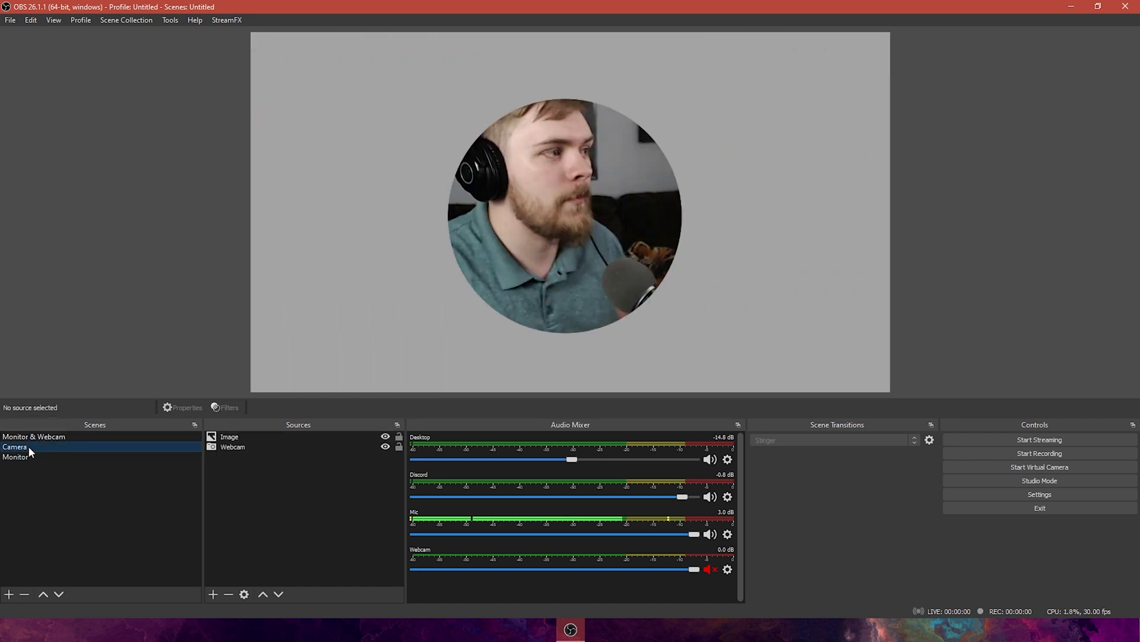
pyautogui.click(14, 446)
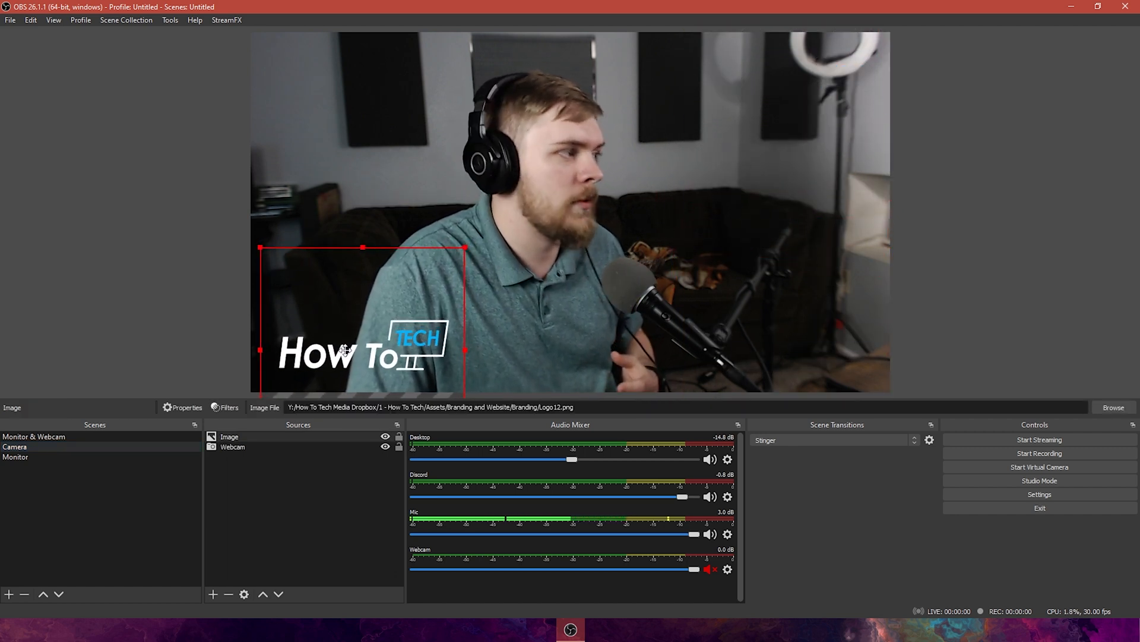
pyautogui.click(33, 436)
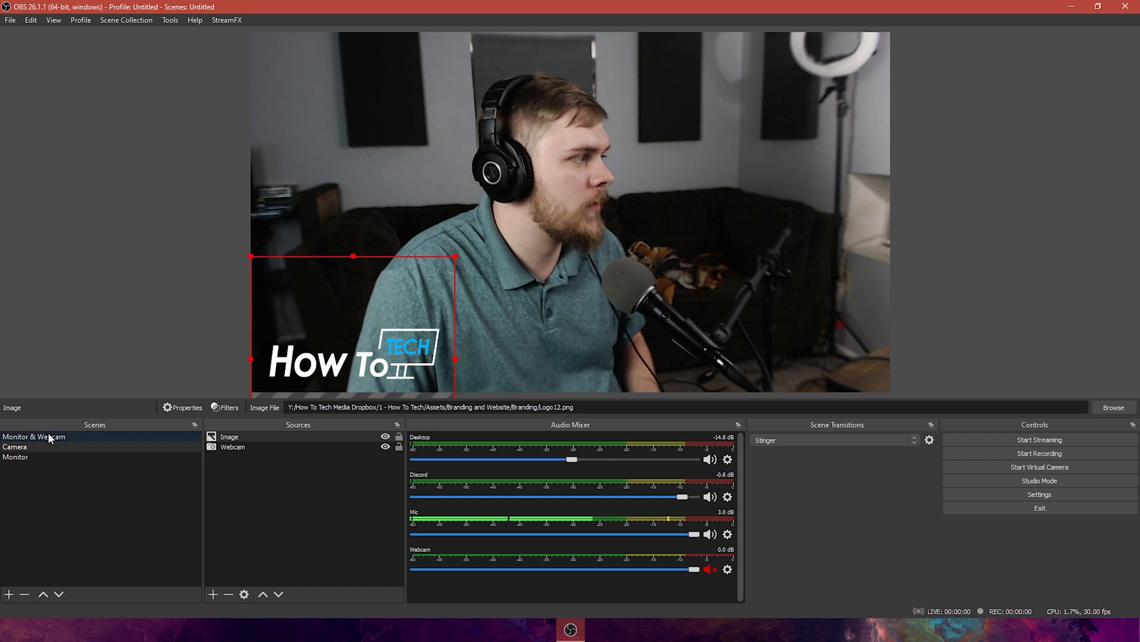
pyautogui.click(14, 446)
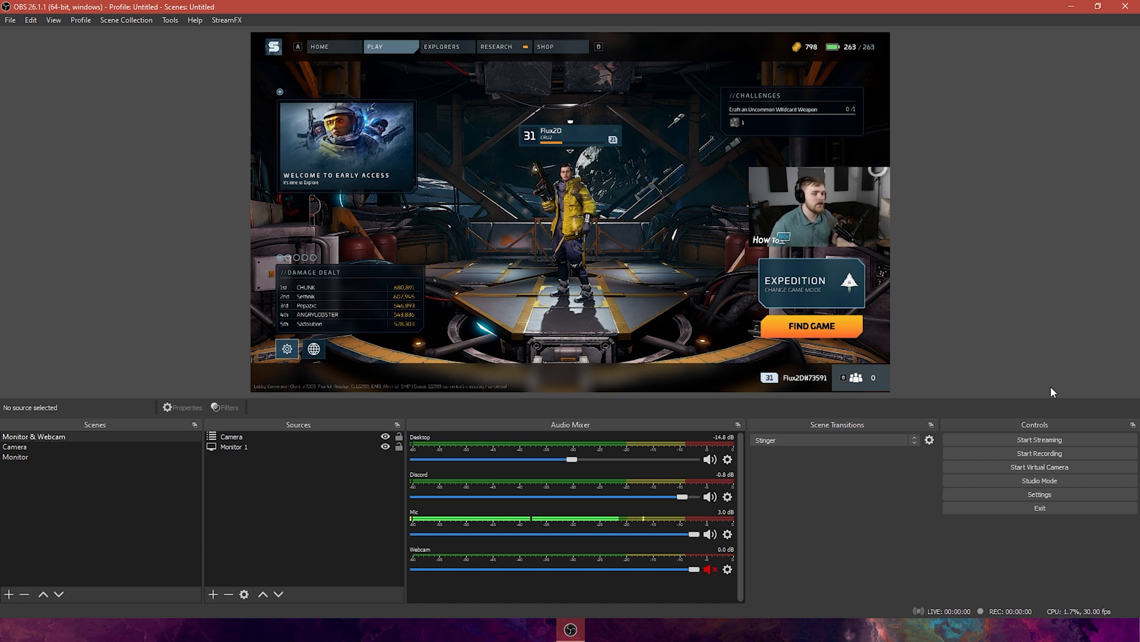
pyautogui.click(14, 446)
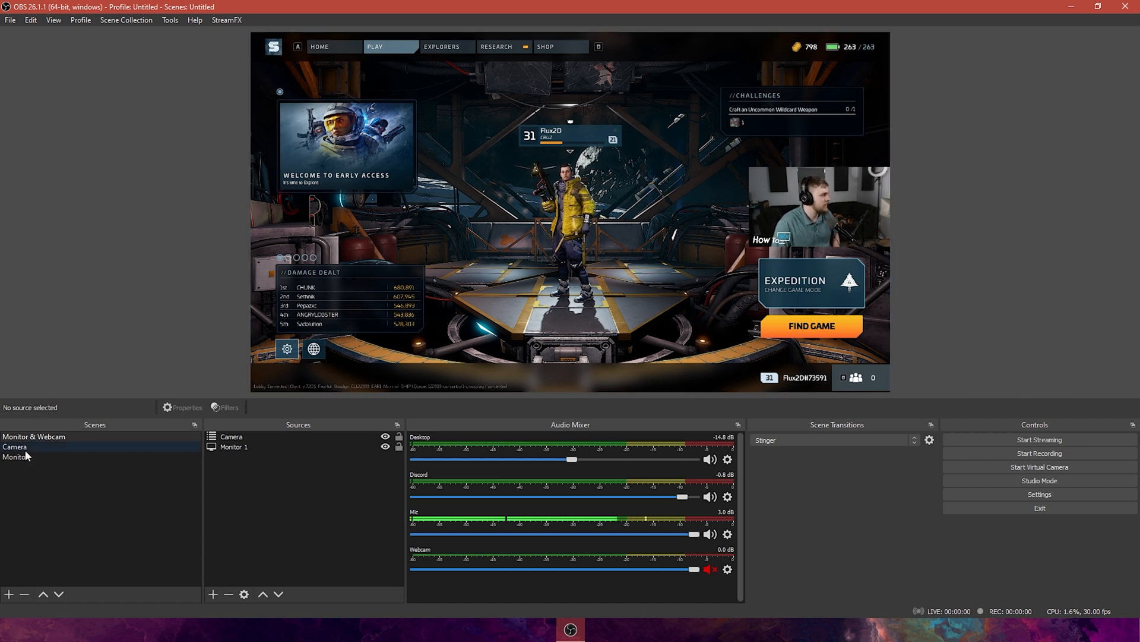
pyautogui.click(14, 446)
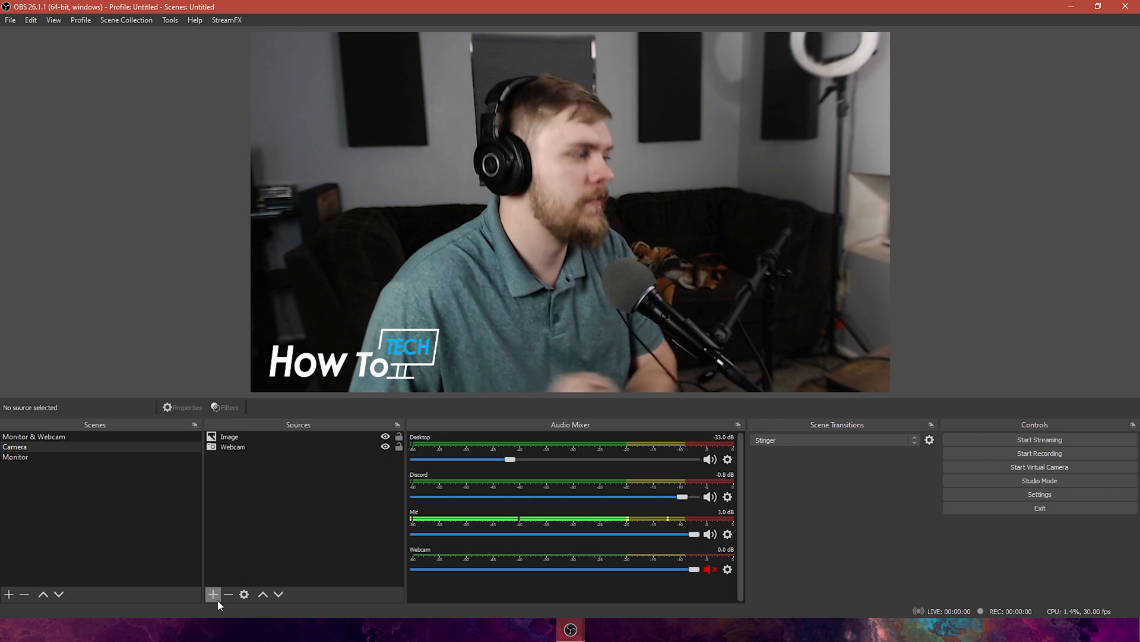
pyautogui.click(214, 594)
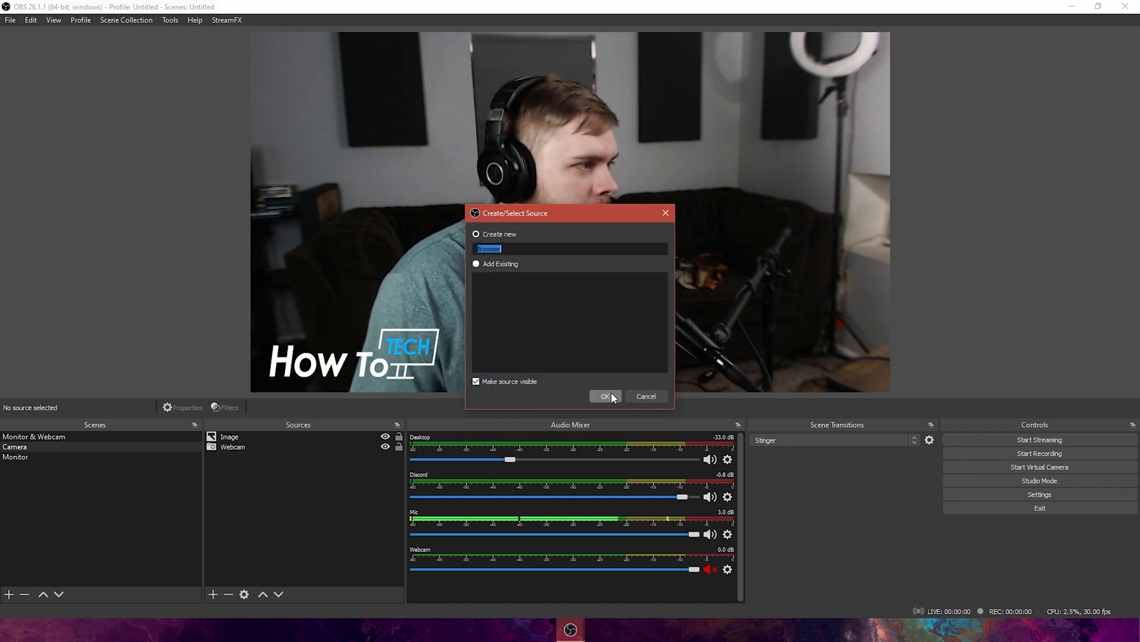
pyautogui.click(606, 396)
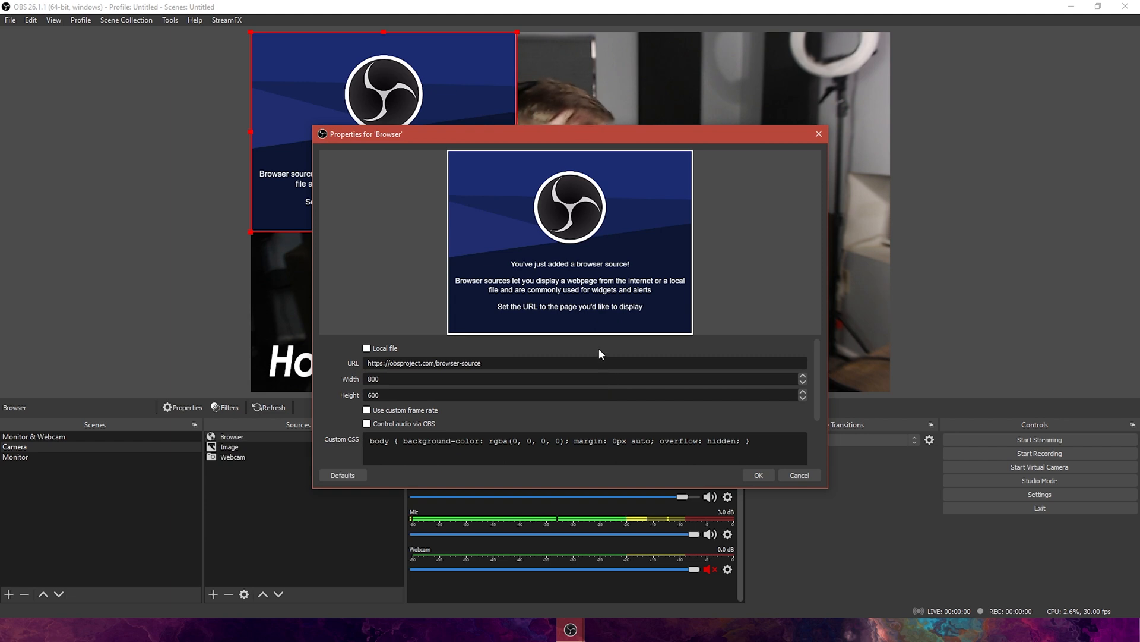
pyautogui.moveTo(732, 279)
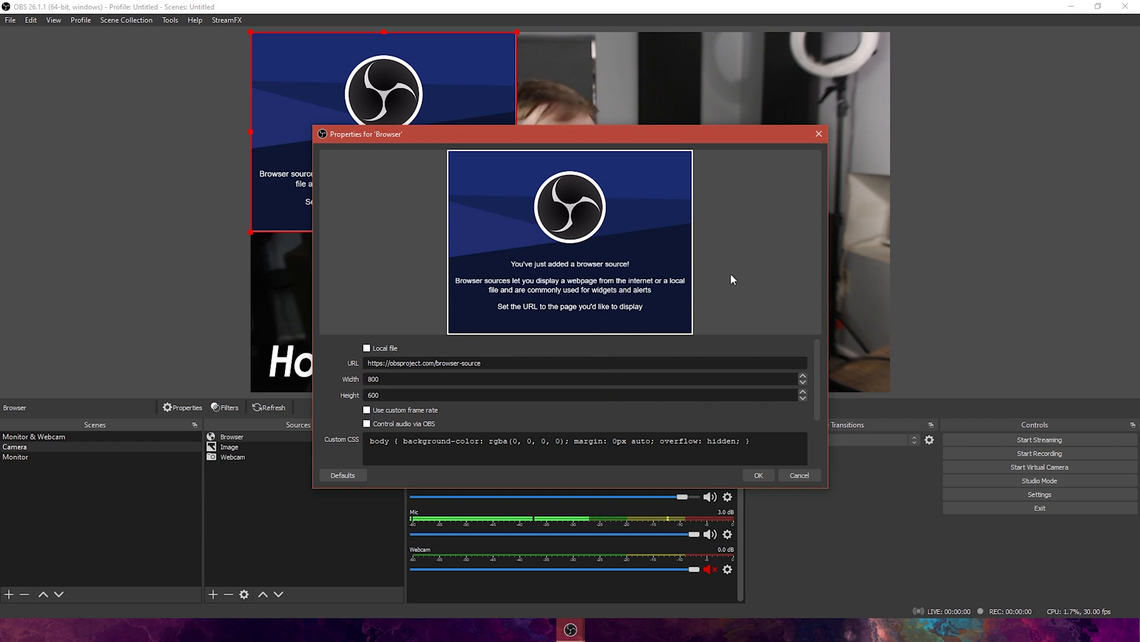
pyautogui.moveTo(937, 369)
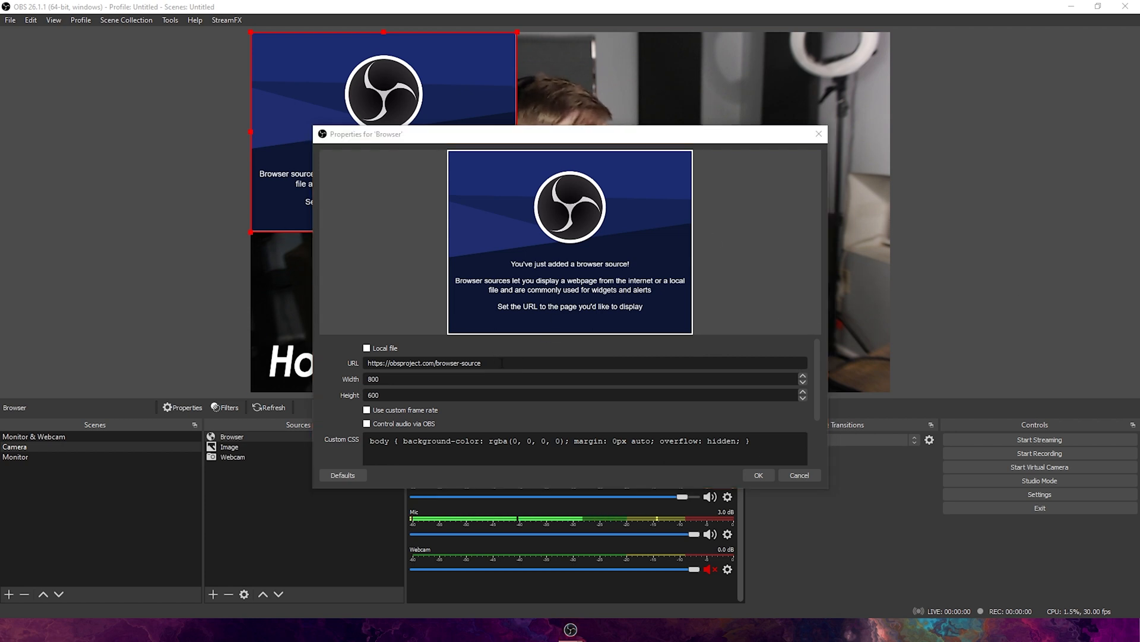
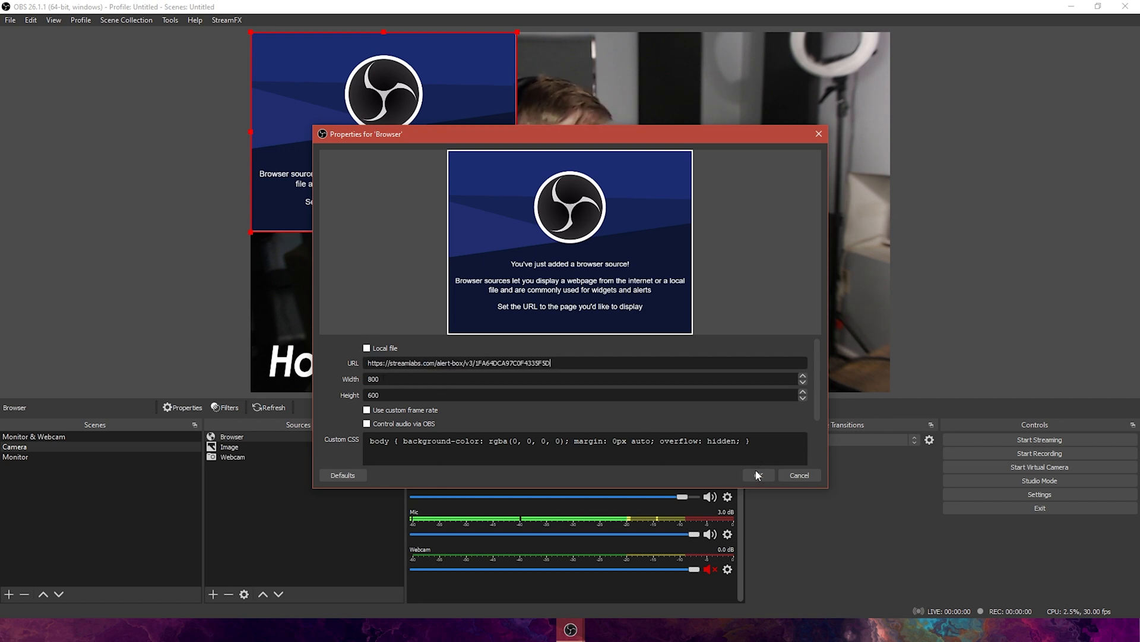
pyautogui.click(757, 475)
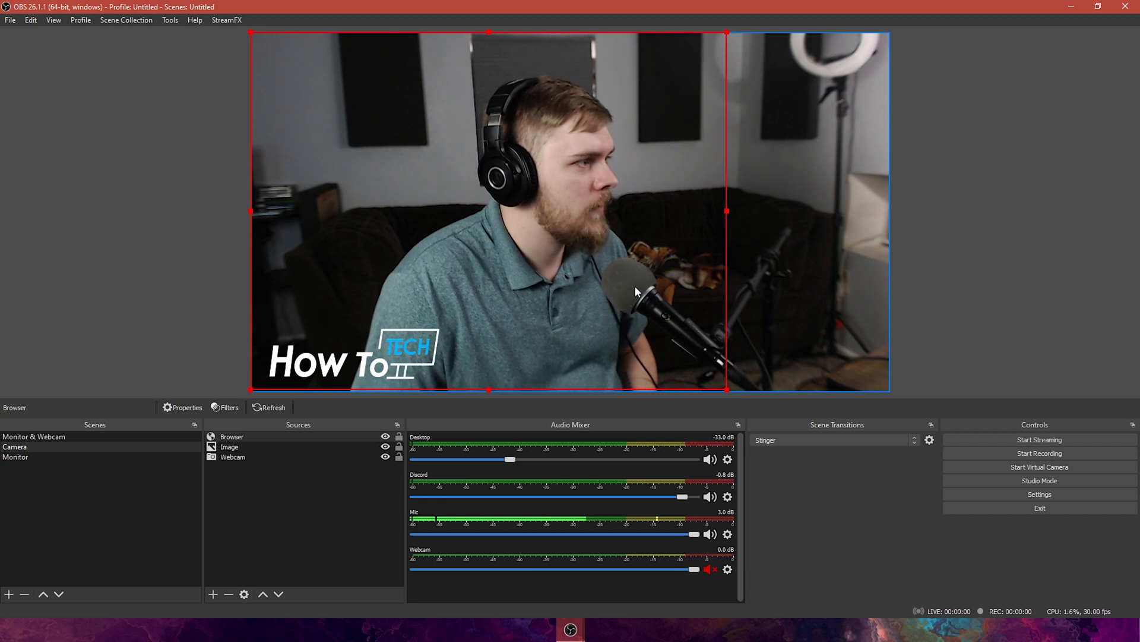
# Drag the alert box over the camera view, then compare the Camera and Monitor & Webcam scenes
pyautogui.moveTo(636, 291); pyautogui.dragTo(735, 293)
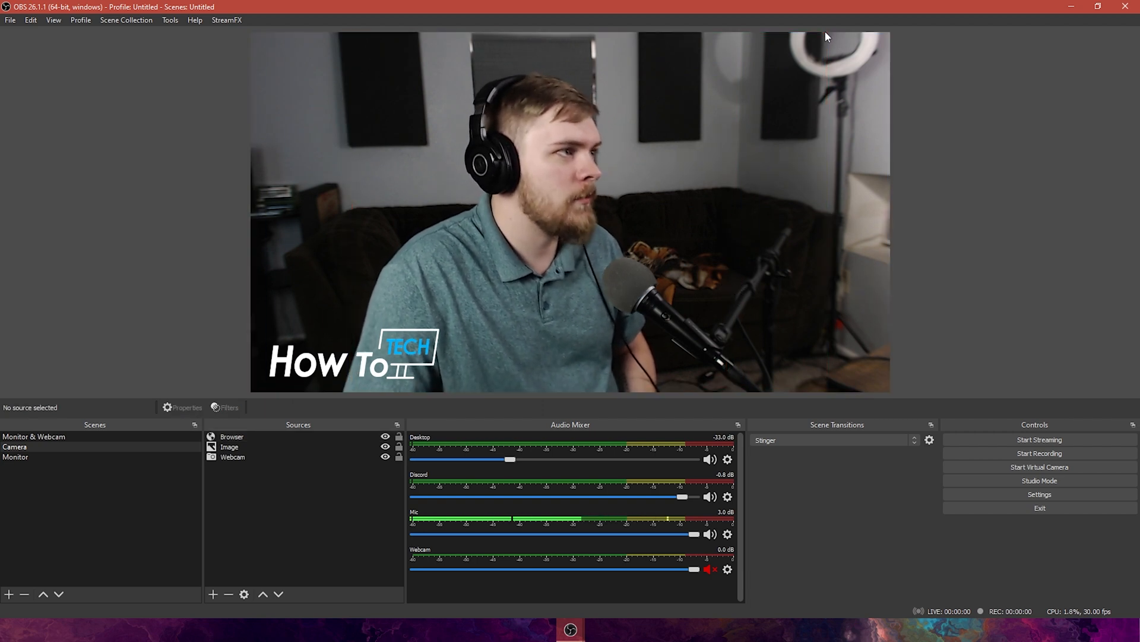
pyautogui.click(232, 437)
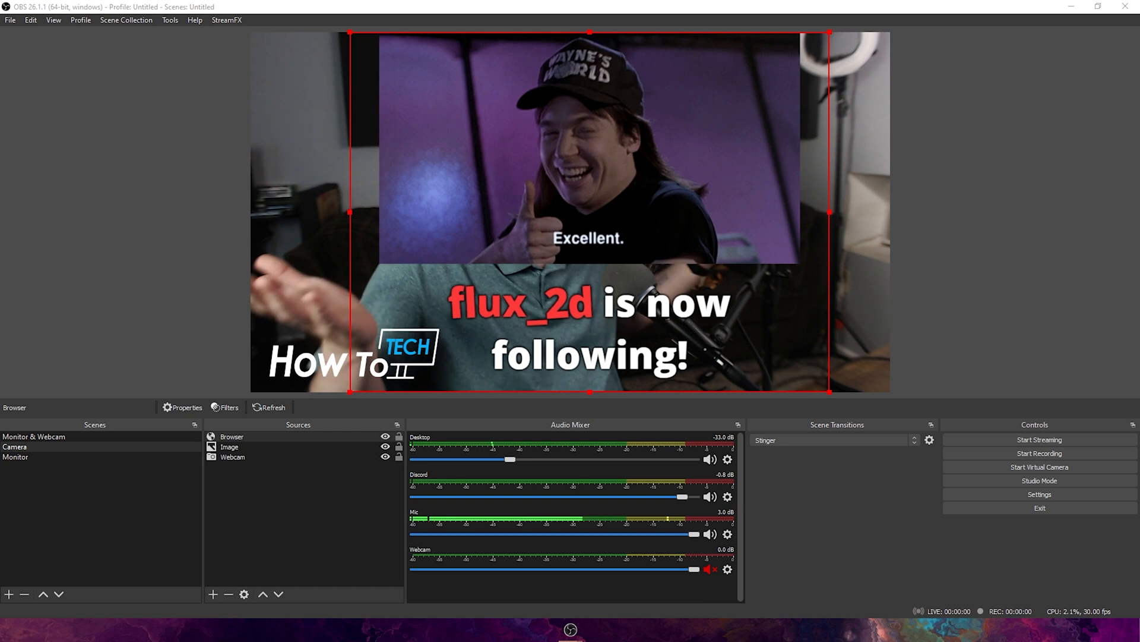
pyautogui.click(34, 436)
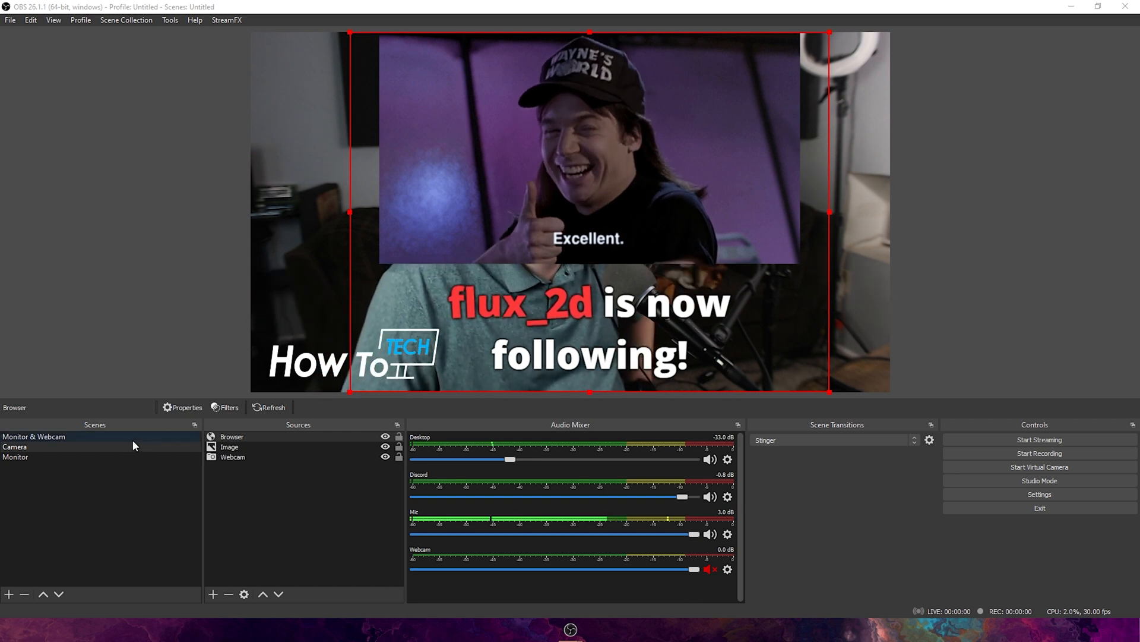
pyautogui.click(14, 446)
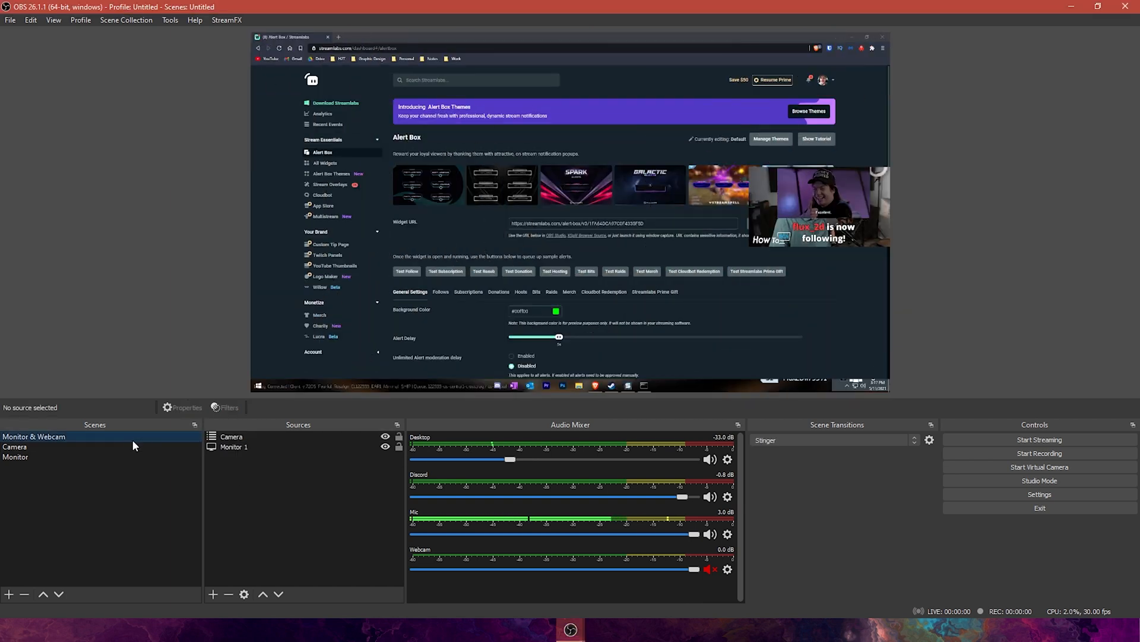